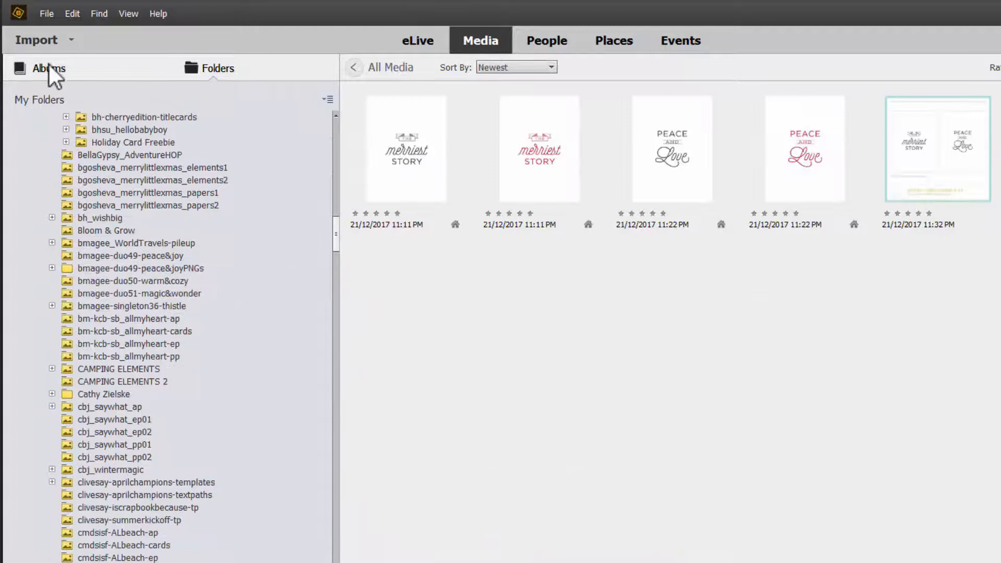
Step: Glance at the albums list, then show the folder tree in a widened My Folders panel
{"action": "left_click", "coordinate": [48, 68]}
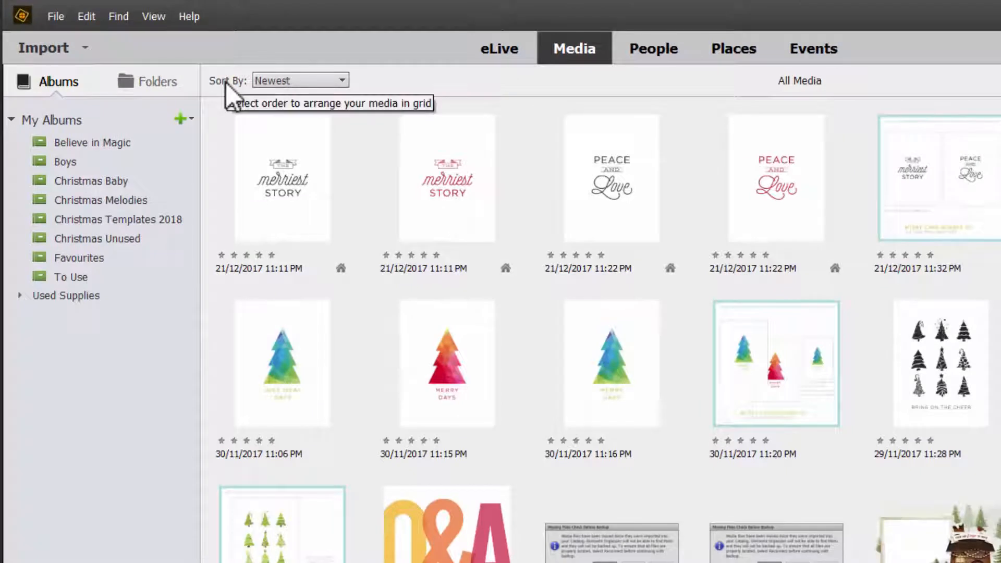
{"action": "mouse_move", "coordinate": [134, 92]}
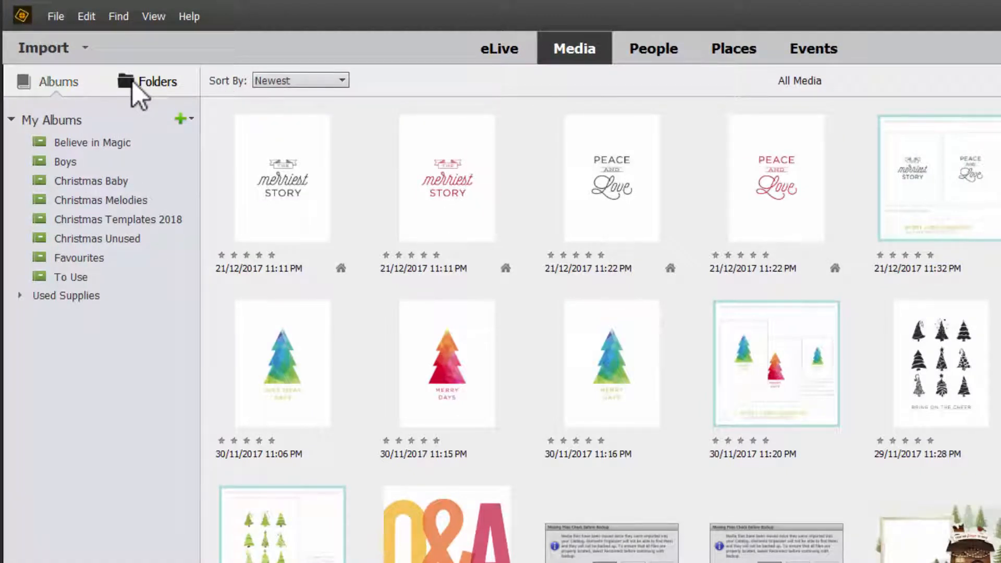
{"action": "left_click", "coordinate": [156, 81]}
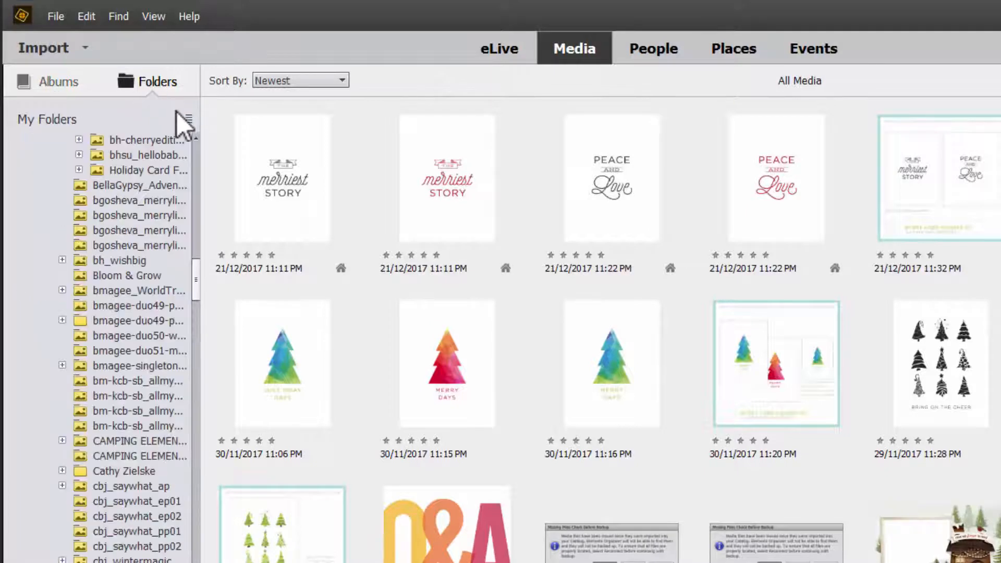
{"action": "left_click", "coordinate": [185, 122]}
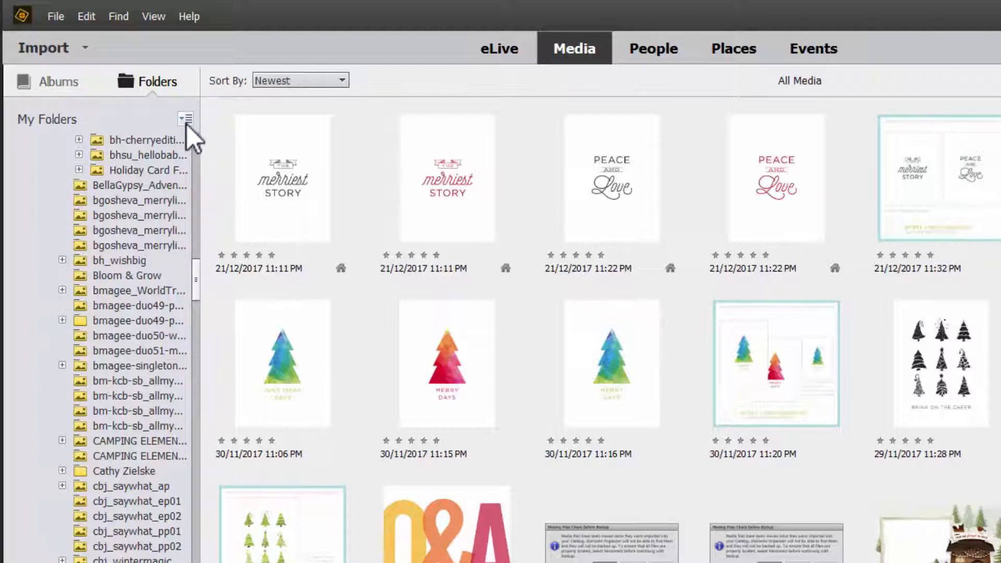
{"action": "mouse_move", "coordinate": [191, 185]}
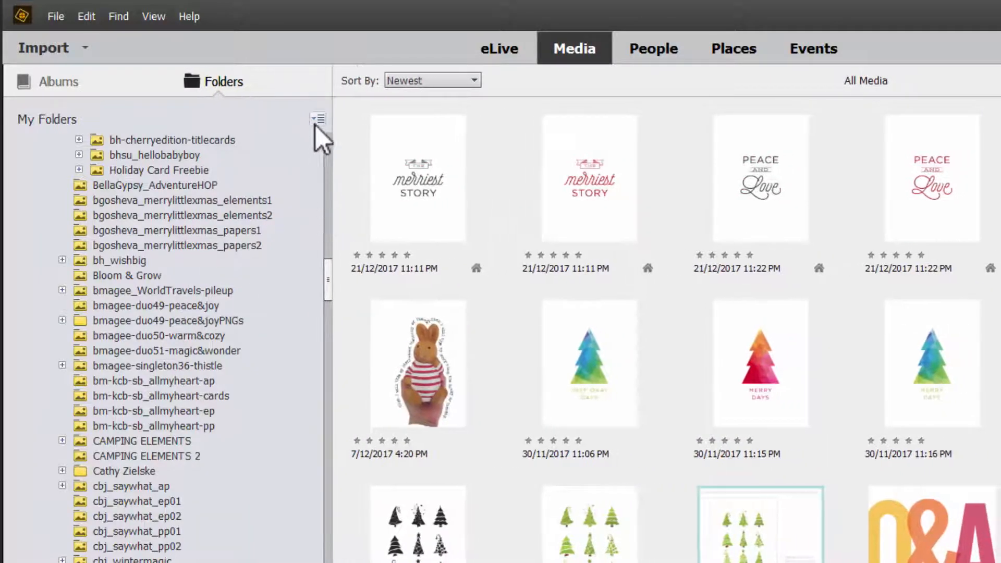
Step: From the top of My Folders, view the two '1' folders and two '12 x 12' folders
{"action": "scroll", "scroll_direction": "up", "scroll_amount": 3}
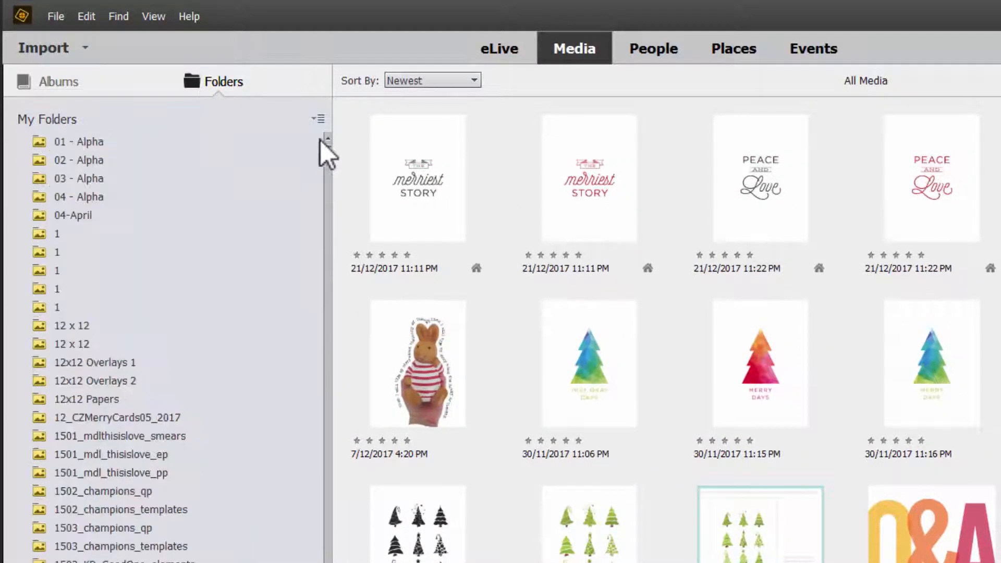
{"action": "left_click", "coordinate": [57, 233]}
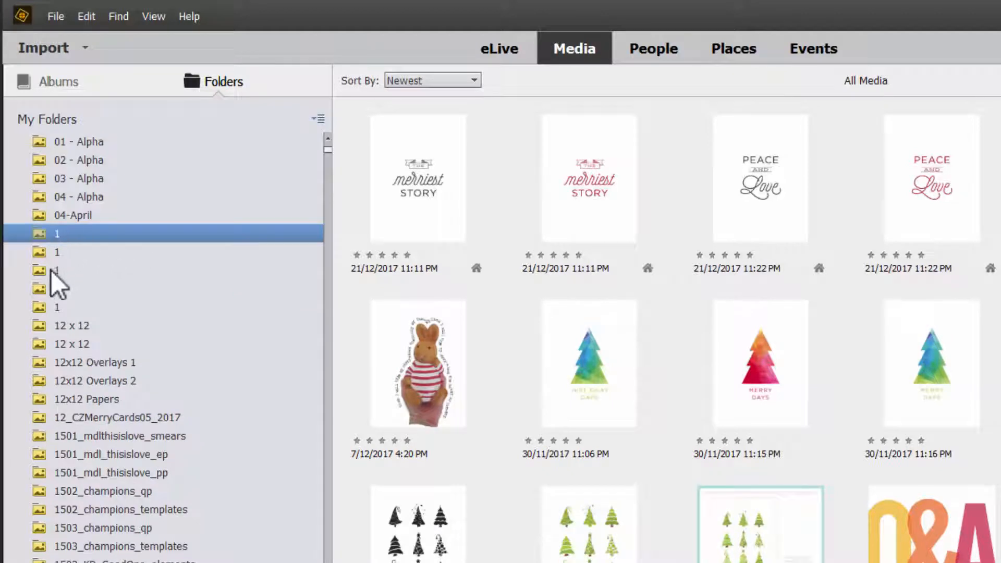
{"action": "left_click", "coordinate": [57, 270]}
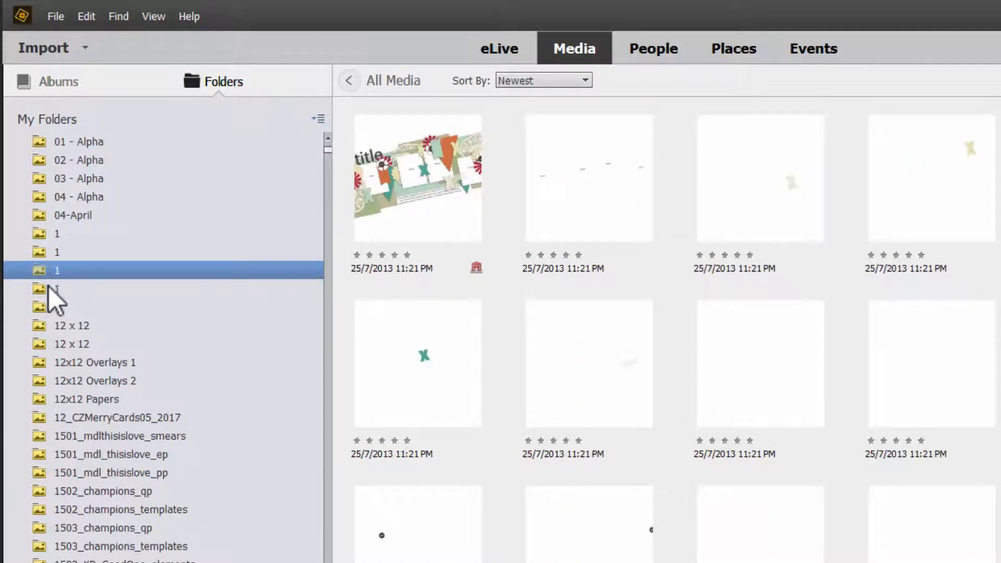
{"action": "left_click", "coordinate": [71, 325]}
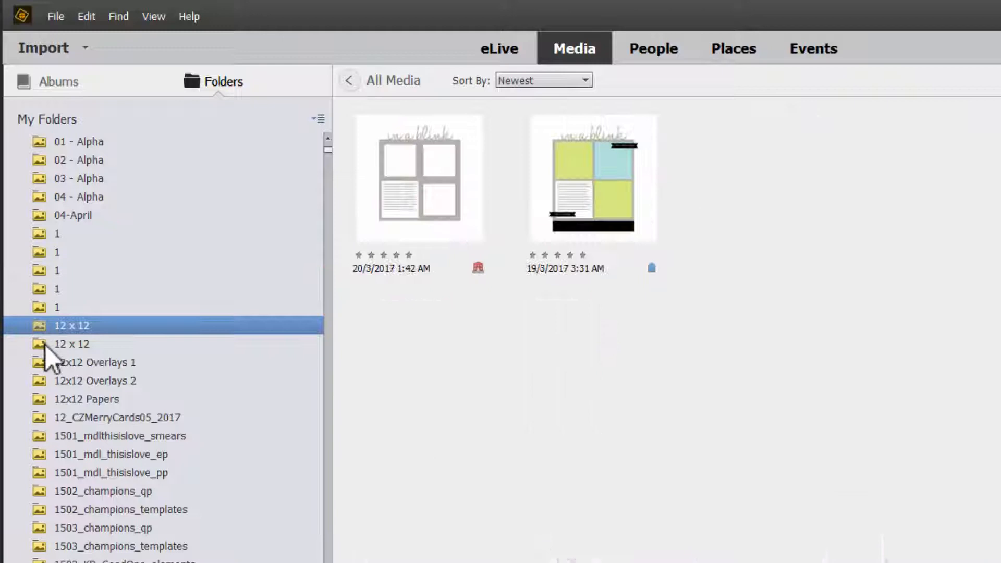
{"action": "left_click", "coordinate": [72, 344]}
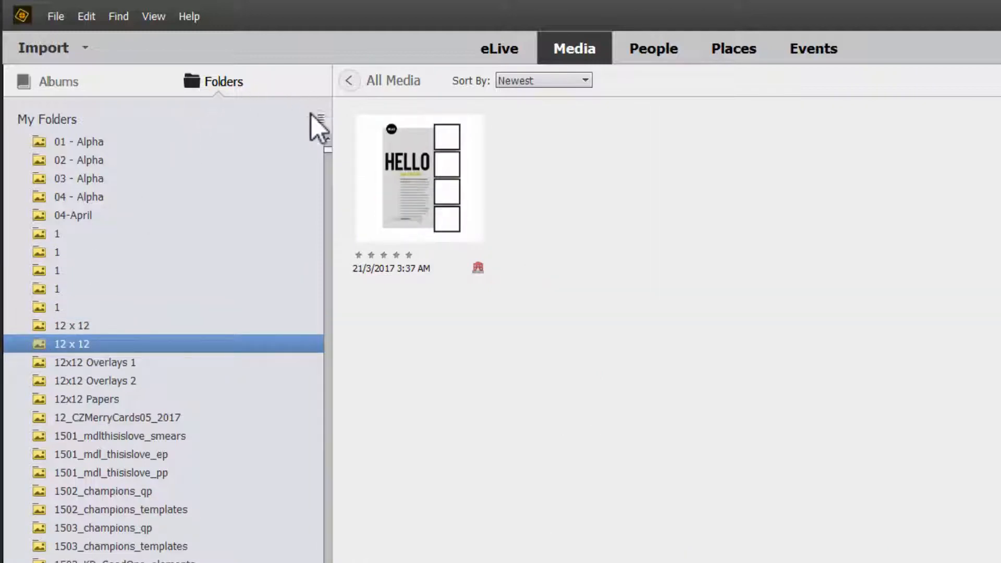
{"action": "mouse_move", "coordinate": [357, 128]}
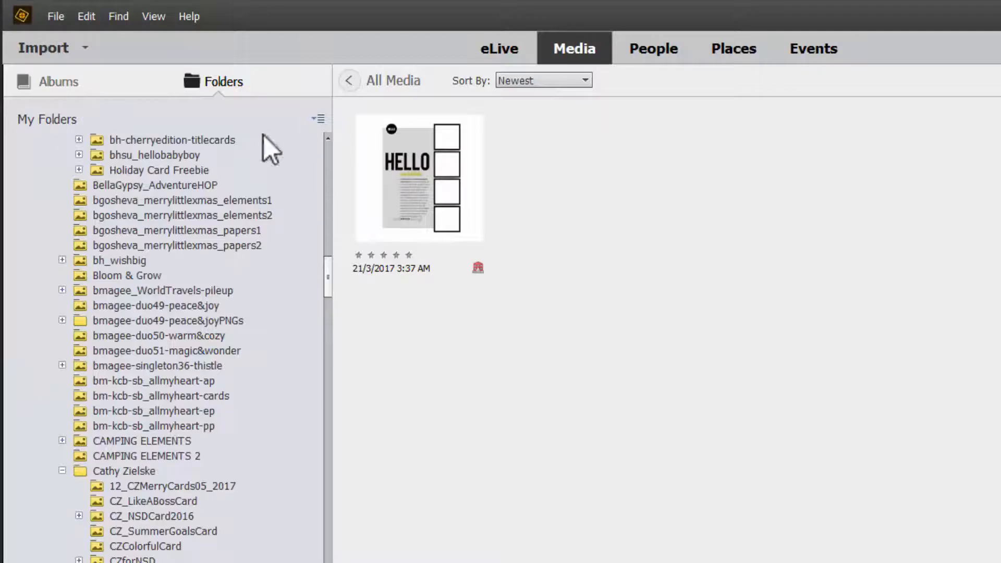
{"action": "mouse_move", "coordinate": [102, 268]}
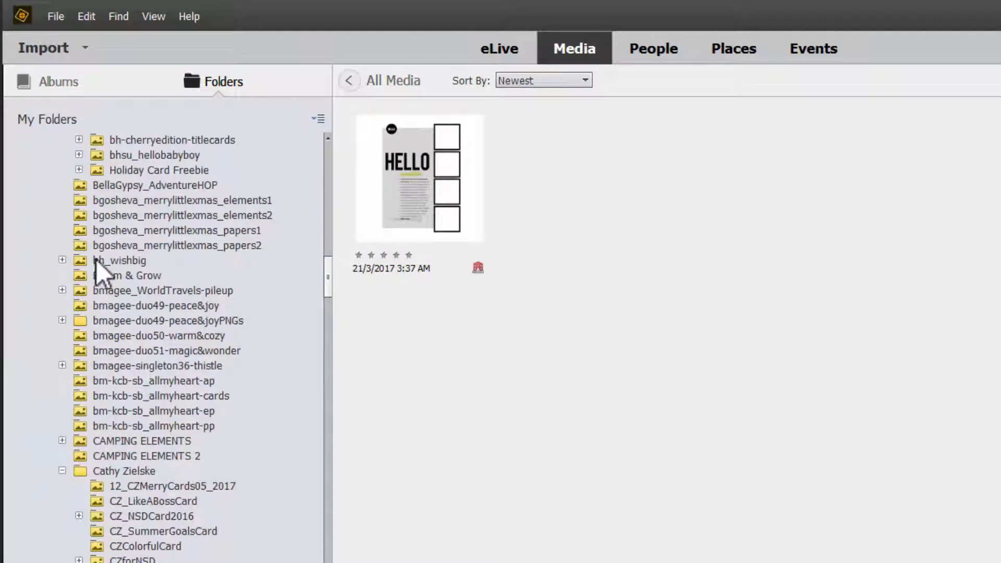
Step: View the bgosheva_merrylittlexmas elements2, papers1 and papers2 folders in turn
{"action": "left_click", "coordinate": [182, 216]}
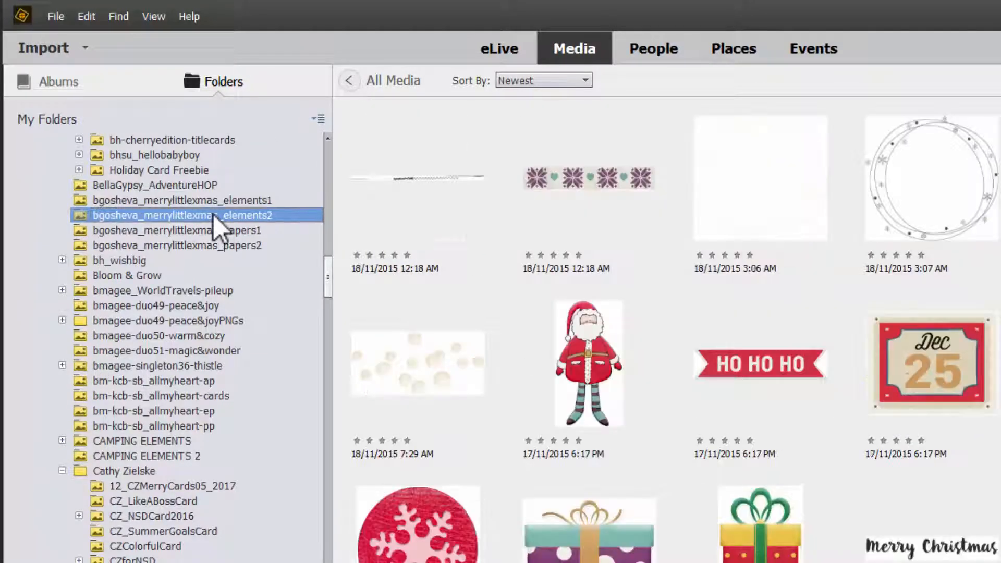
{"action": "mouse_move", "coordinate": [220, 249]}
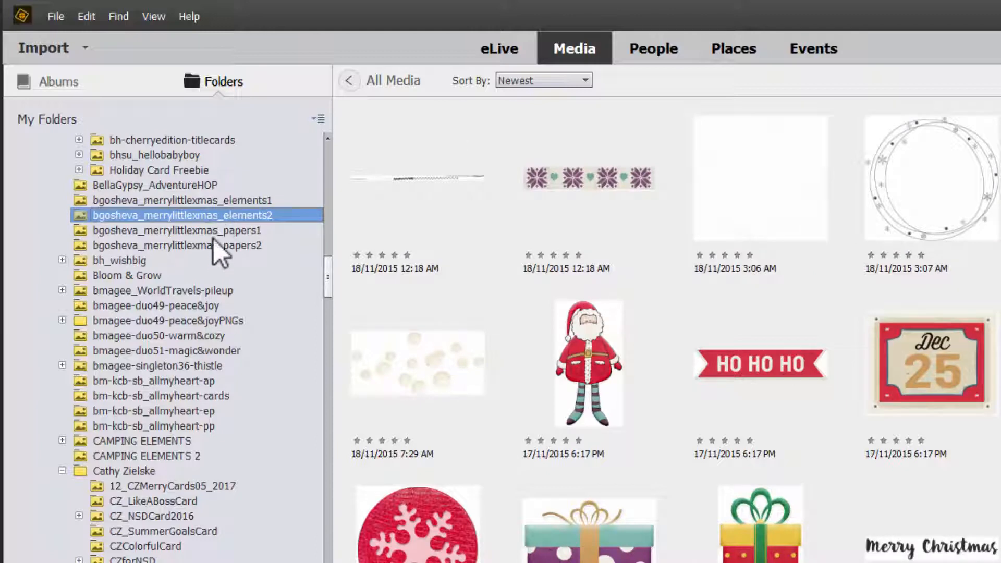
{"action": "left_click", "coordinate": [176, 230]}
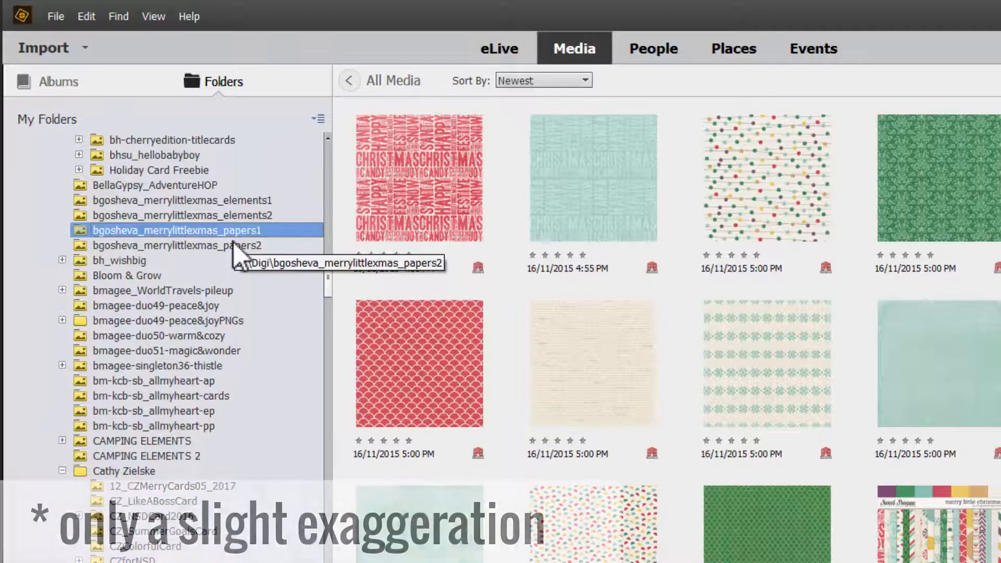
{"action": "left_click", "coordinate": [176, 244]}
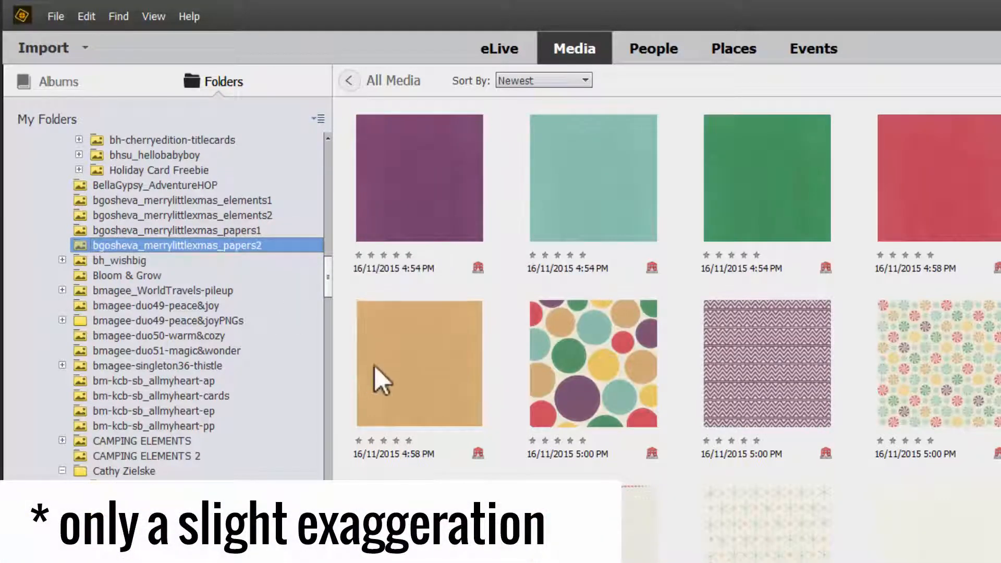
{"action": "mouse_move", "coordinate": [820, 339]}
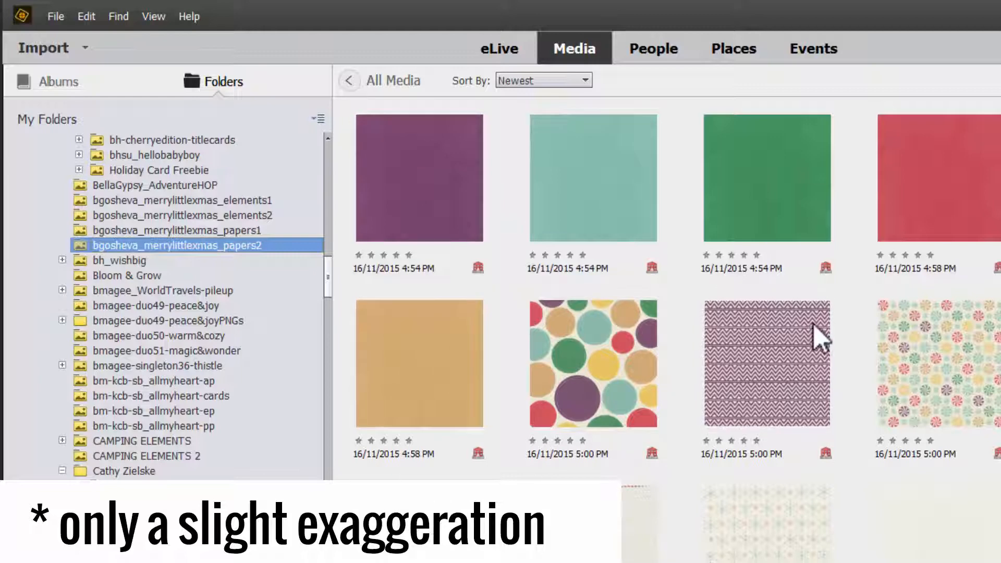
{"action": "left_click", "coordinate": [62, 471]}
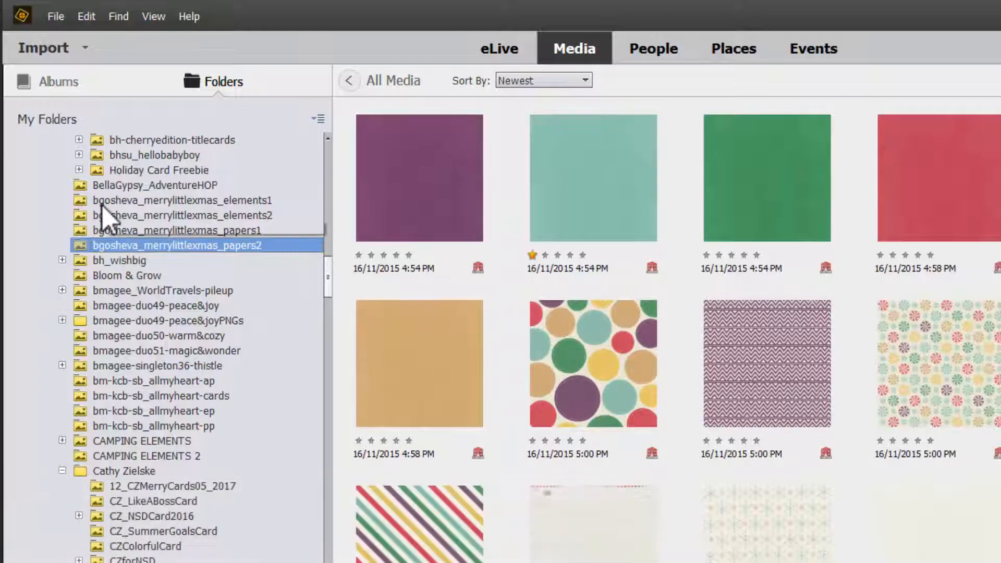
Step: Delete the bgosheva_merrylittlexmas_elements1 folder, including its files on the hard disk
{"action": "right_click", "coordinate": [181, 199]}
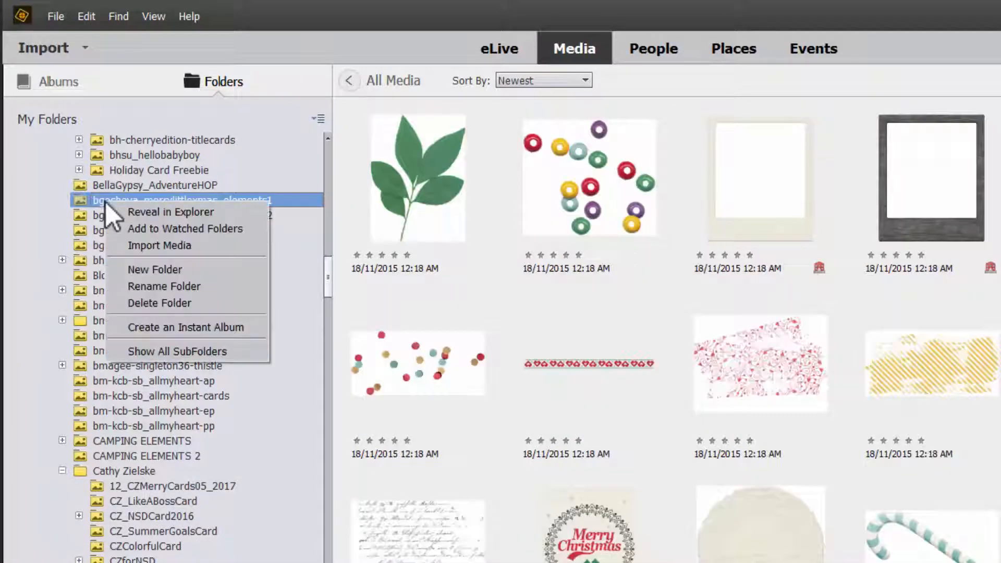
{"action": "left_click", "coordinate": [159, 303]}
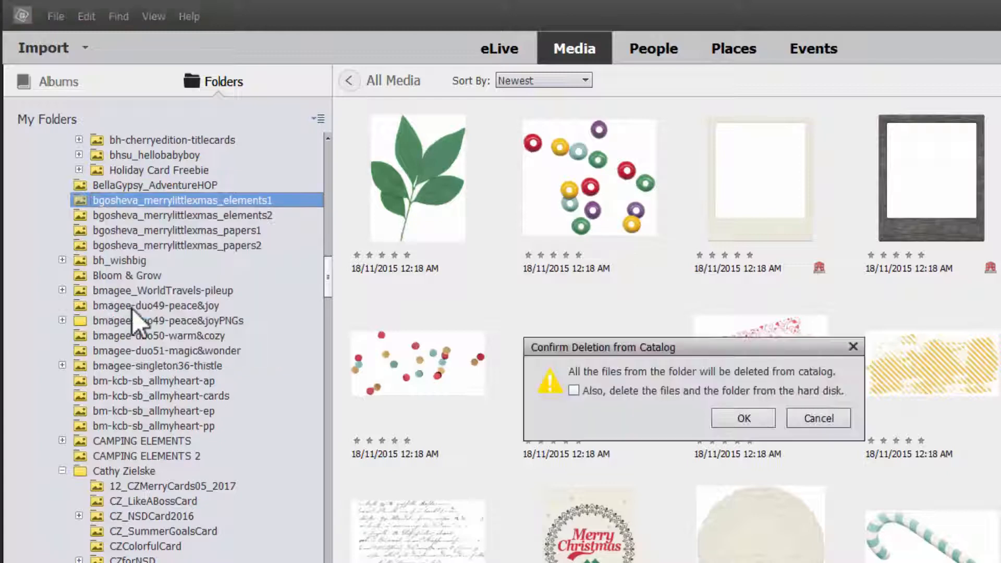
{"action": "left_click", "coordinate": [573, 390]}
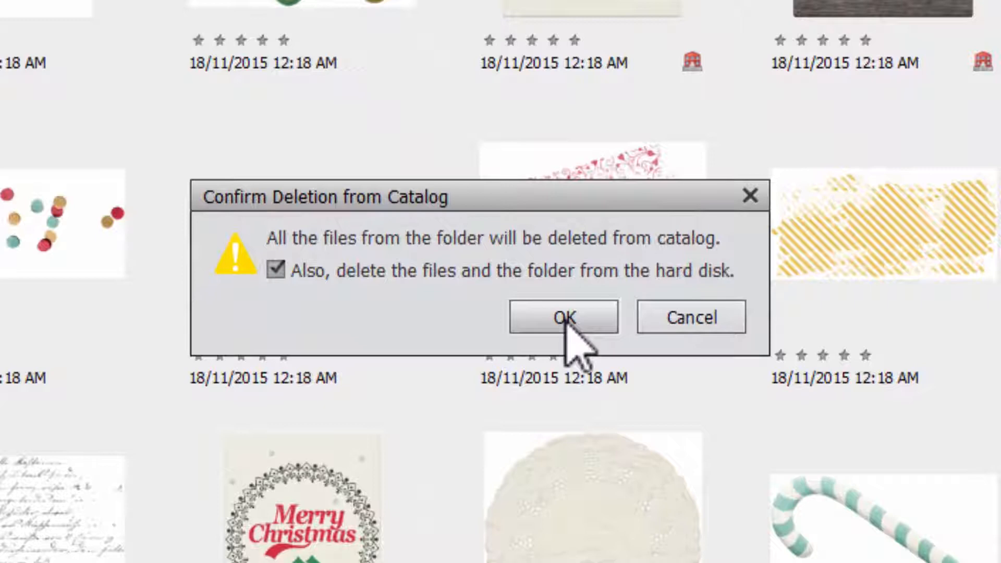
{"action": "left_click", "coordinate": [563, 317]}
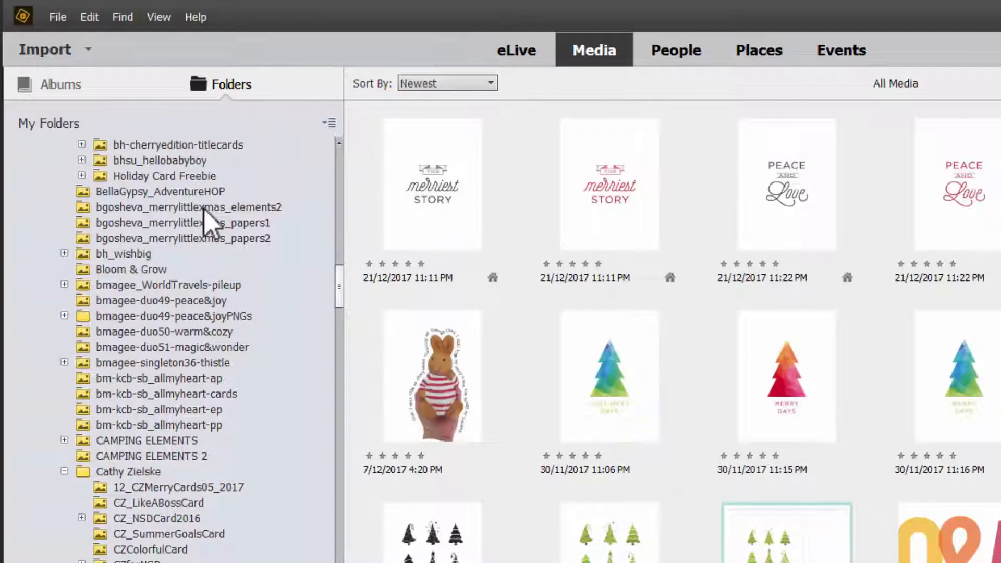
Step: Delete the bgosheva_merrylittlexmas_elements2 folder, including its files on the hard disk
{"action": "right_click", "coordinate": [187, 207]}
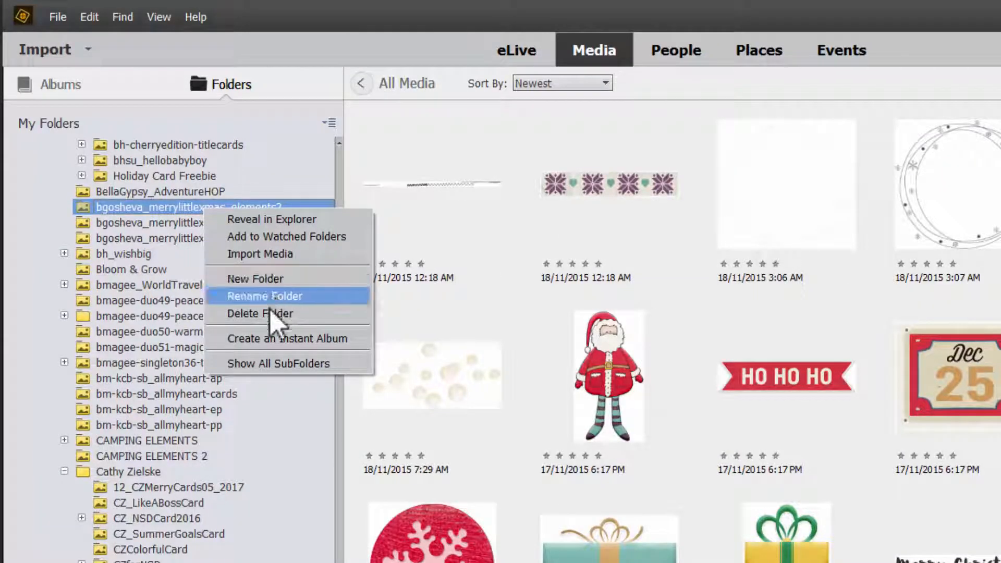
{"action": "left_click", "coordinate": [260, 313]}
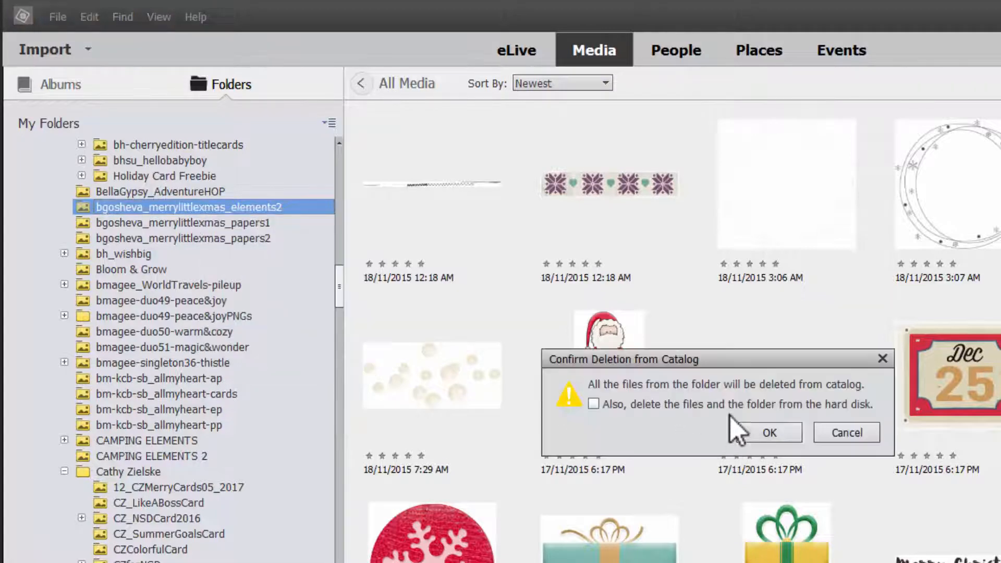
{"action": "left_click", "coordinate": [593, 403]}
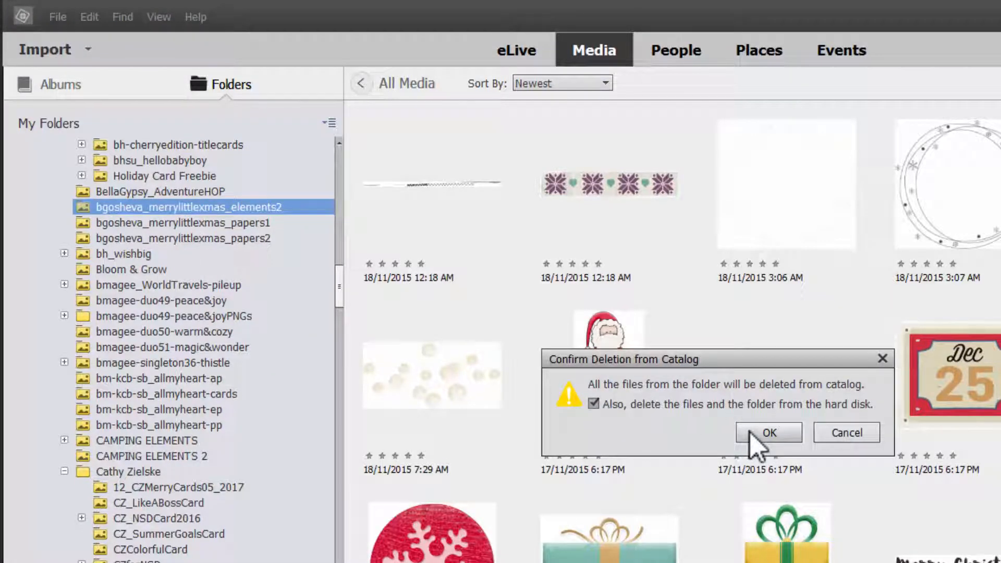
{"action": "left_click", "coordinate": [768, 432]}
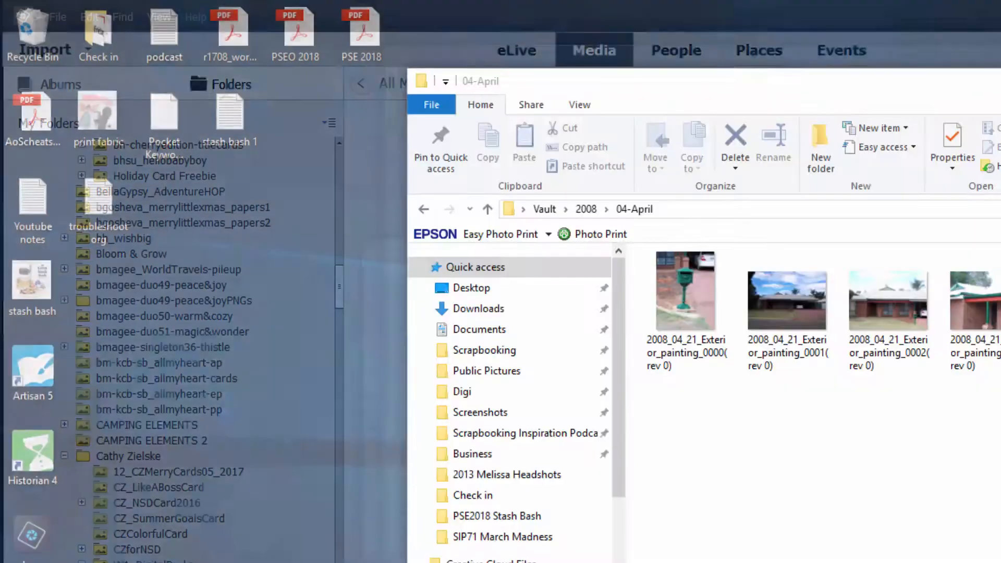
Step: Delete the bgosheva_merrylittlexmas_papers1 folder, including its files on the hard disk
{"action": "left_click", "coordinate": [463, 453]}
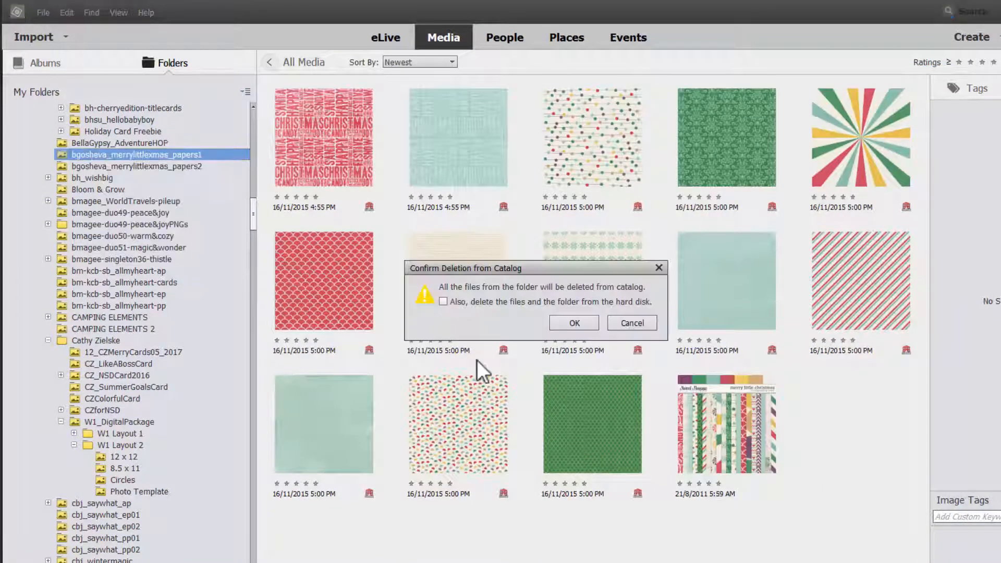
{"action": "left_click", "coordinate": [443, 302]}
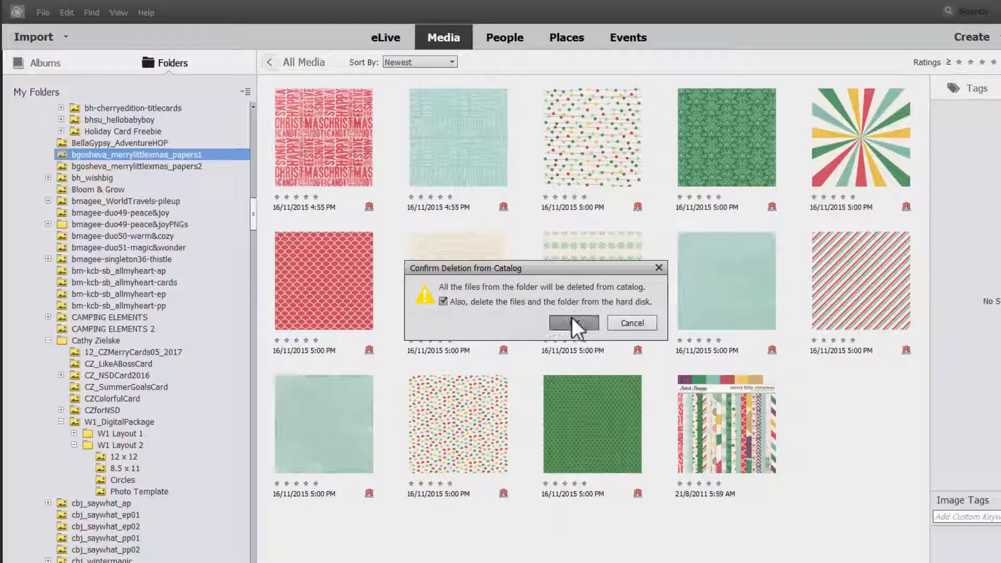
{"action": "left_click", "coordinate": [573, 323]}
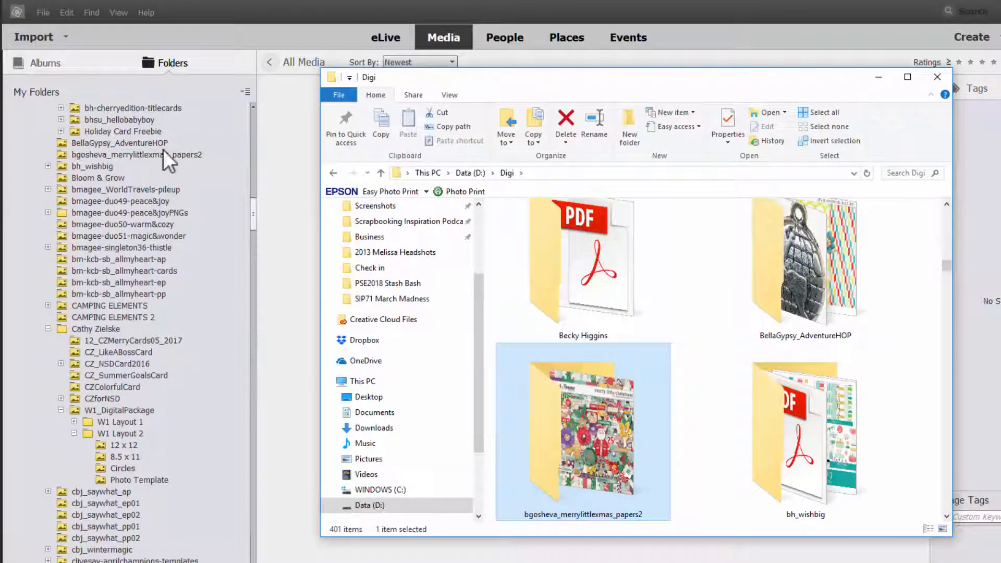
Step: Delete the bgosheva_merrylittlexmas_papers2 folder and its files from disk
{"action": "right_click", "coordinate": [134, 155]}
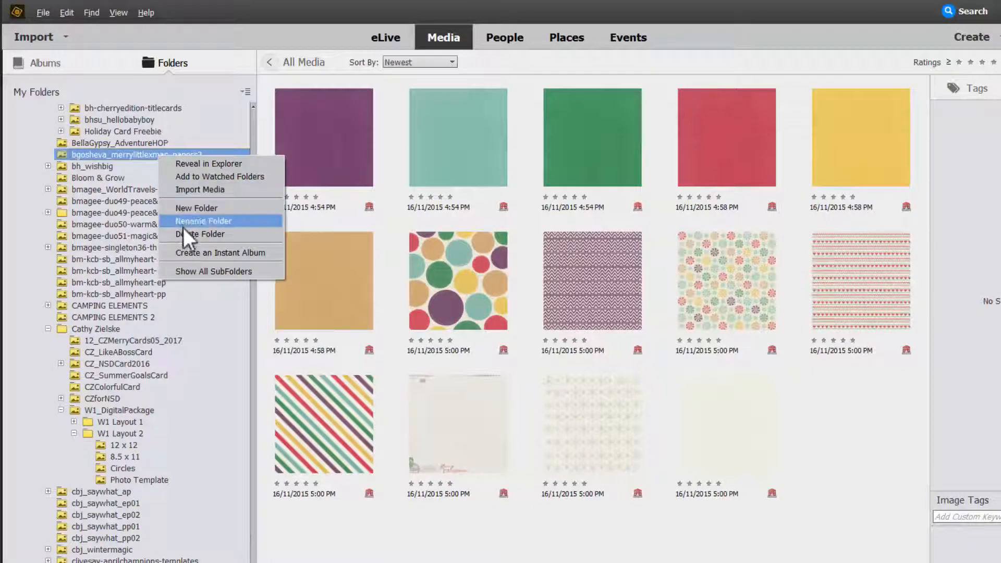
{"action": "left_click", "coordinate": [199, 234]}
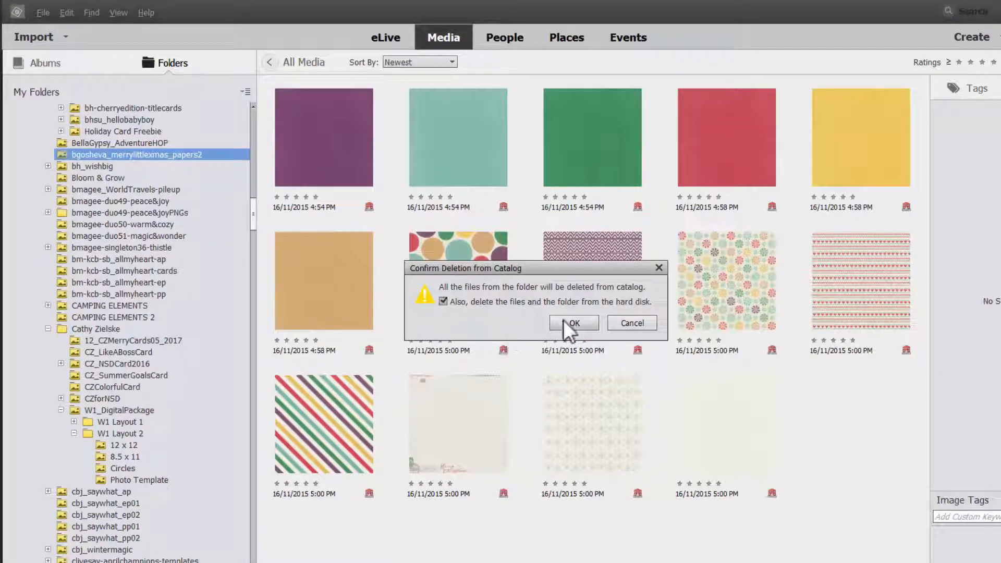
{"action": "left_click", "coordinate": [572, 323]}
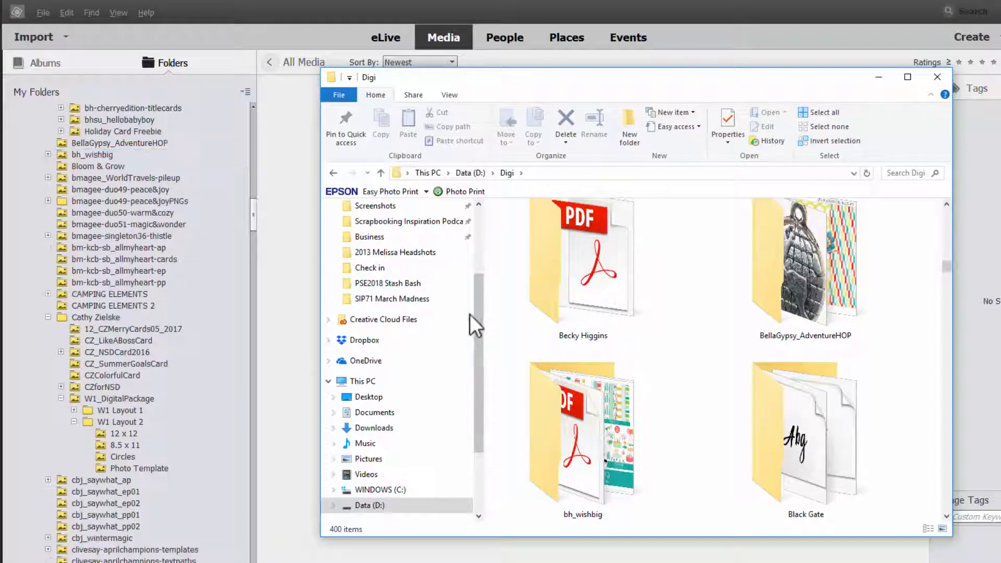
{"action": "scroll", "scroll_direction": "down", "scroll_amount": 3}
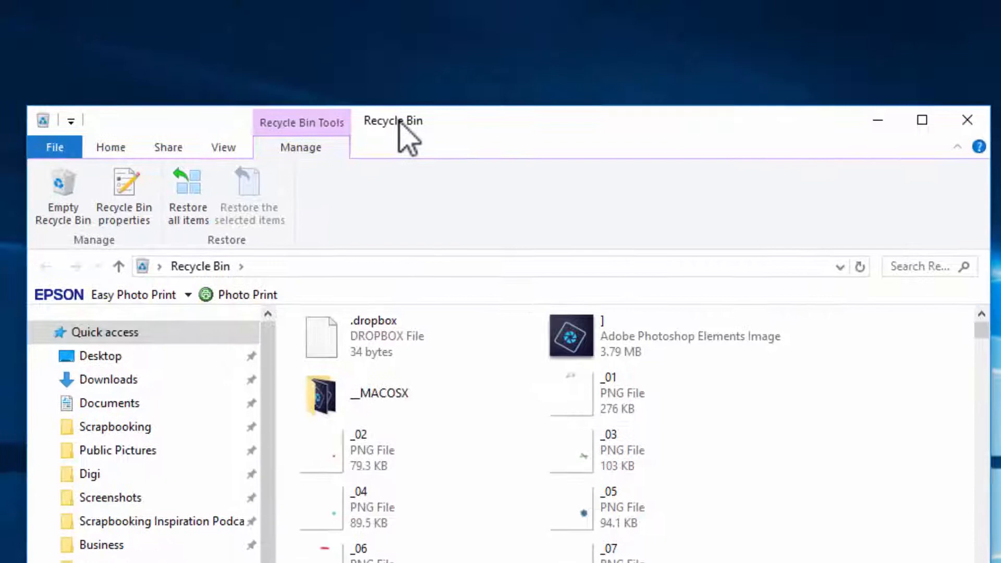
Step: Search the Recycle Bin for 'bg' to locate the deleted folder
{"action": "left_click", "coordinate": [926, 266]}
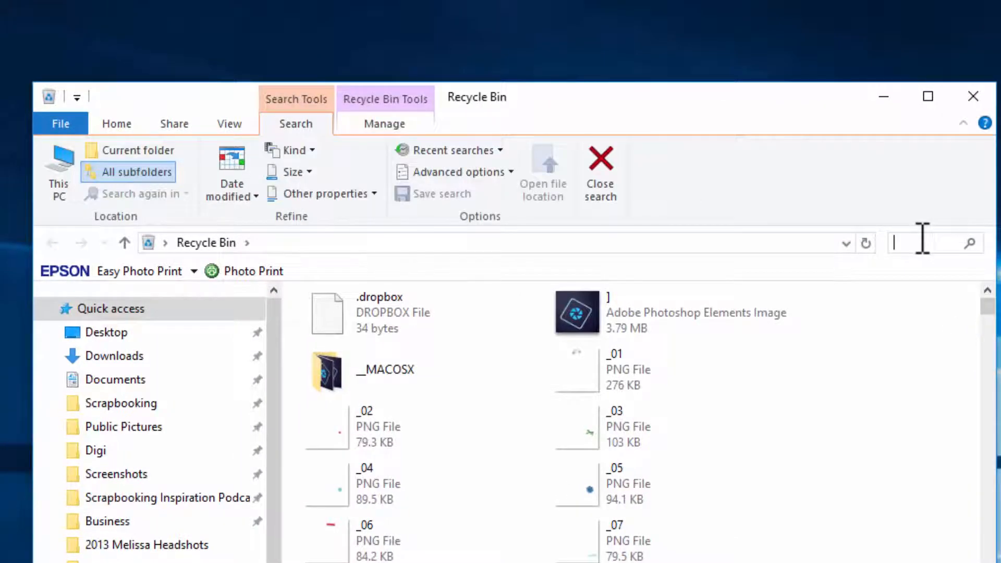
{"action": "type", "text": "bg"}
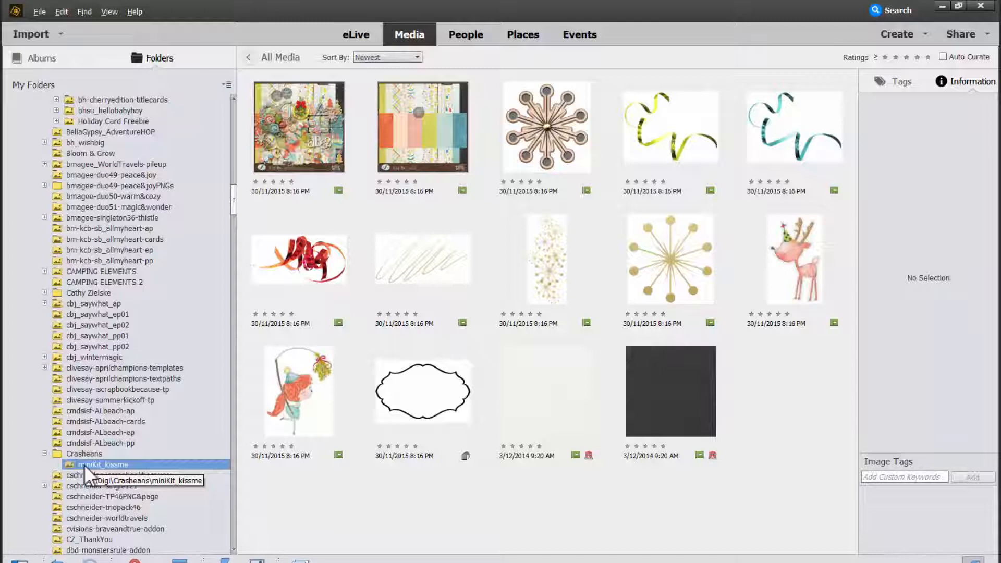
{"action": "mouse_move", "coordinate": [102, 462]}
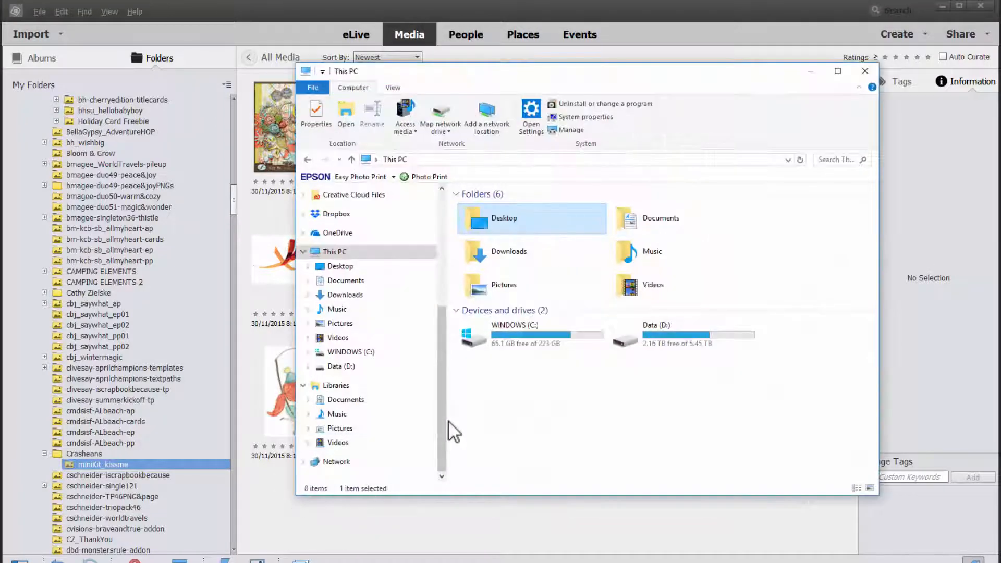
Step: Check Data (D:) free space, 2.16 TB of 5.45 TB, and close File Explorer
{"action": "left_click", "coordinate": [681, 335]}
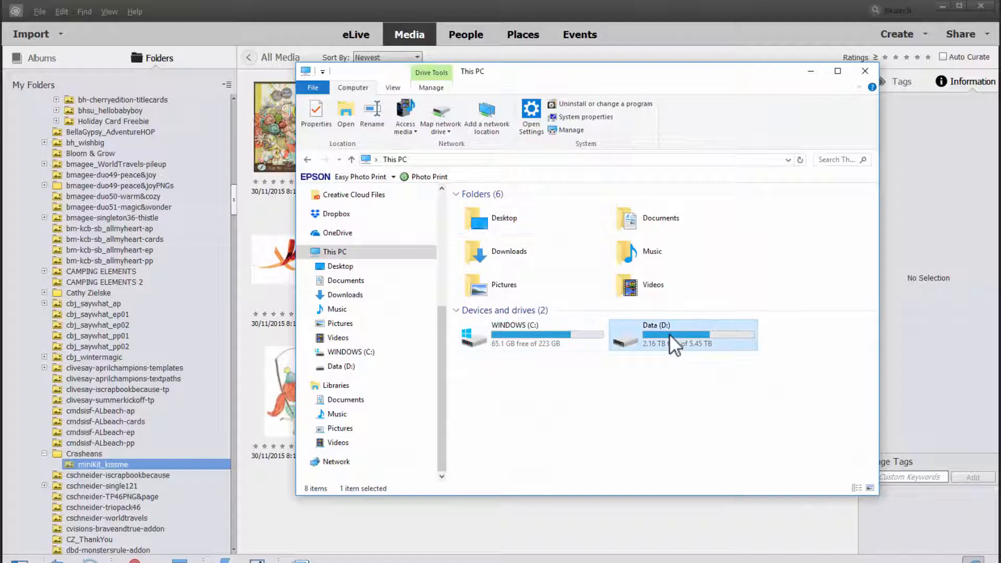
{"action": "mouse_move", "coordinate": [636, 364]}
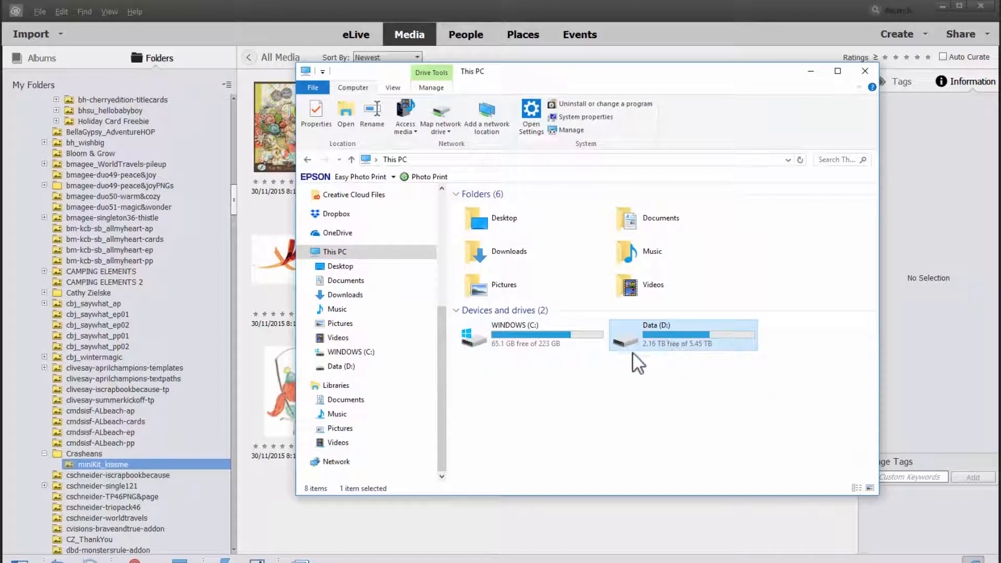
{"action": "mouse_move", "coordinate": [624, 355]}
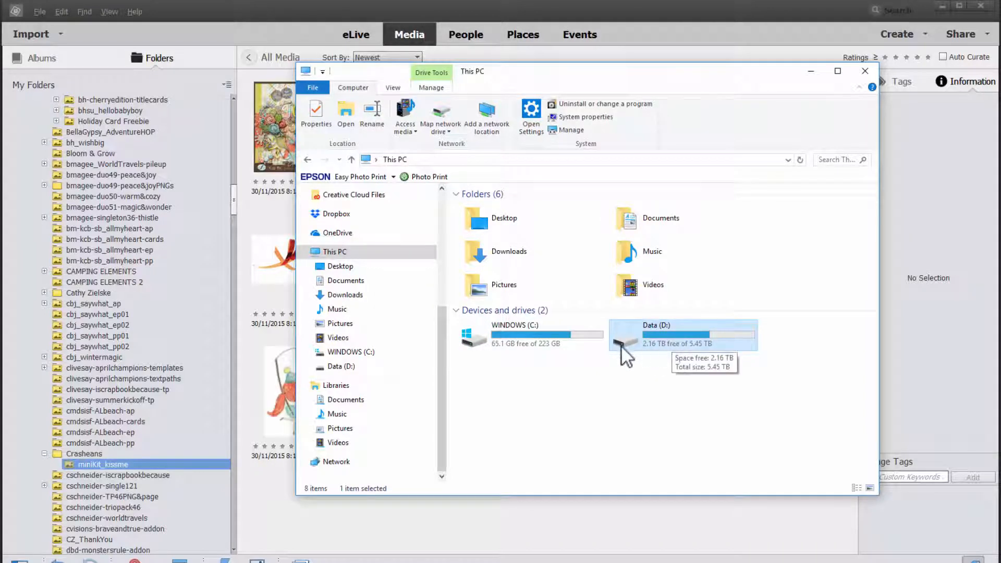
{"action": "mouse_move", "coordinate": [614, 364]}
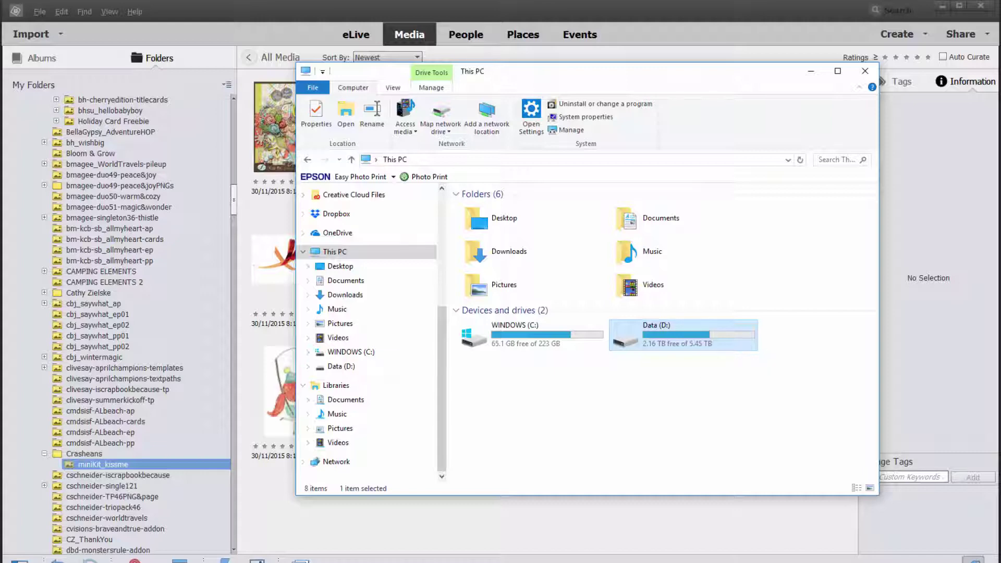
{"action": "left_click", "coordinate": [865, 71]}
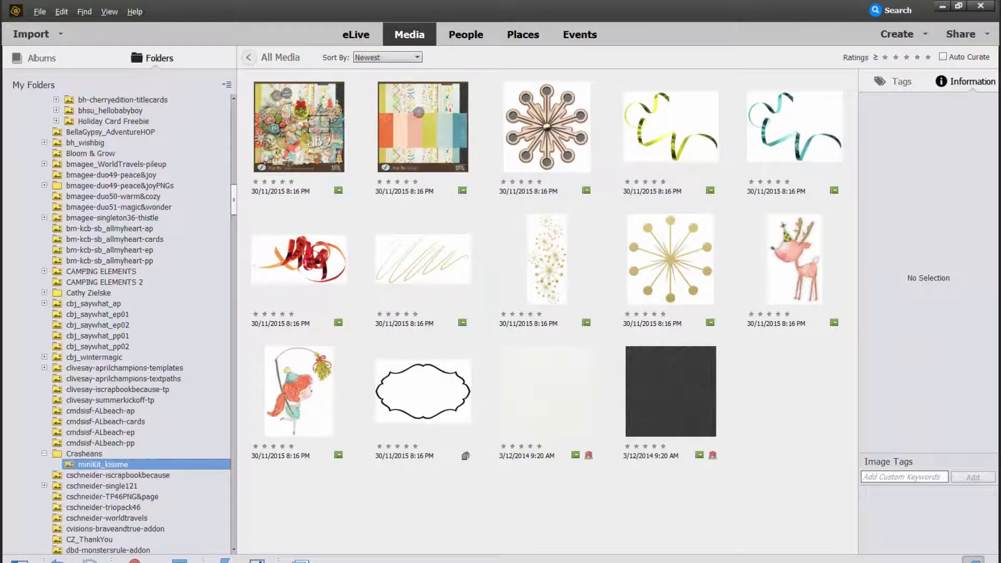
Step: Scroll the Folders panel to the start of the Digi folders
{"action": "scroll", "scroll_direction": "down", "scroll_amount": 3}
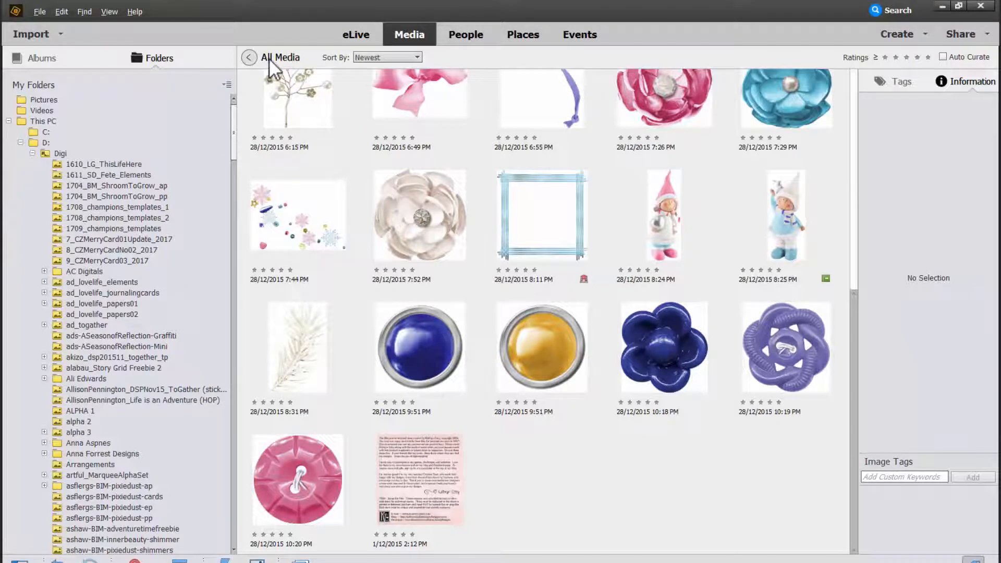
Step: Return to All Media and refresh the view
{"action": "left_click", "coordinate": [249, 58]}
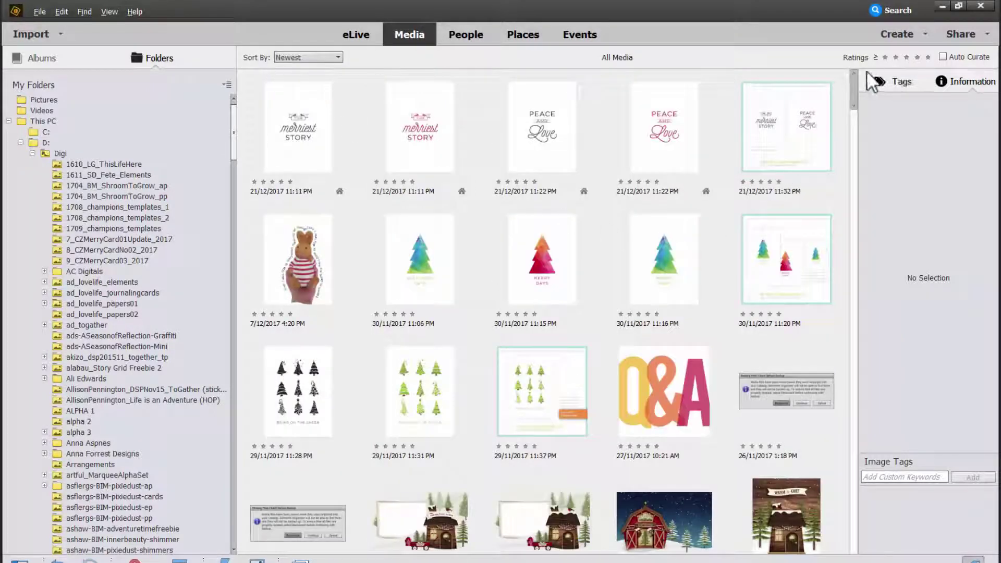
{"action": "mouse_move", "coordinate": [849, 530]}
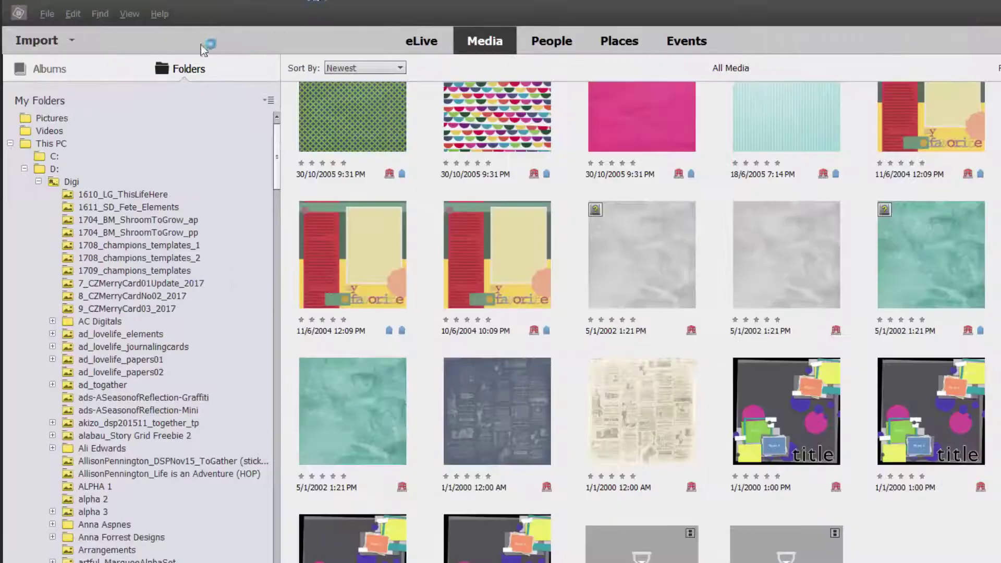
{"action": "left_click", "coordinate": [129, 14]}
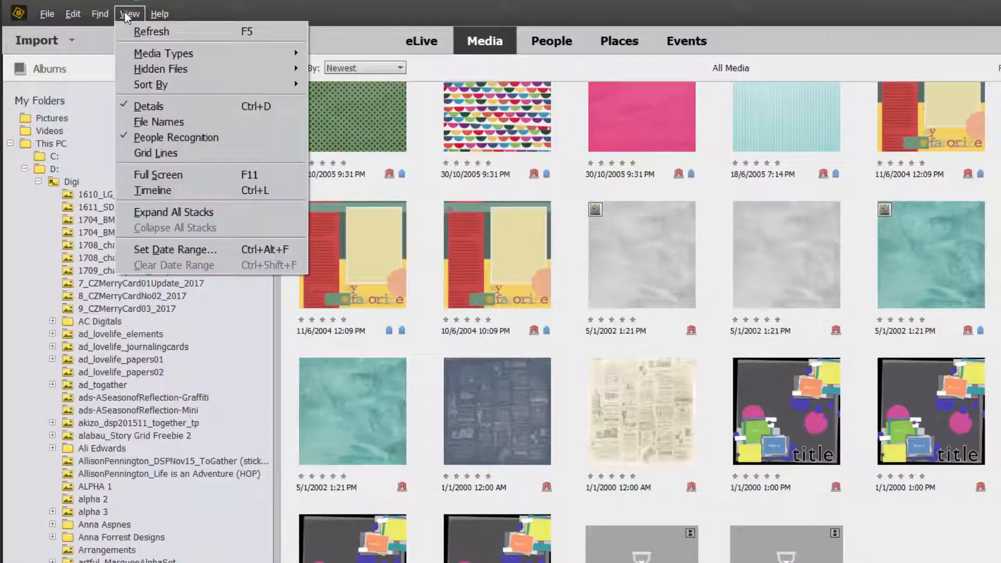
{"action": "mouse_move", "coordinate": [153, 31]}
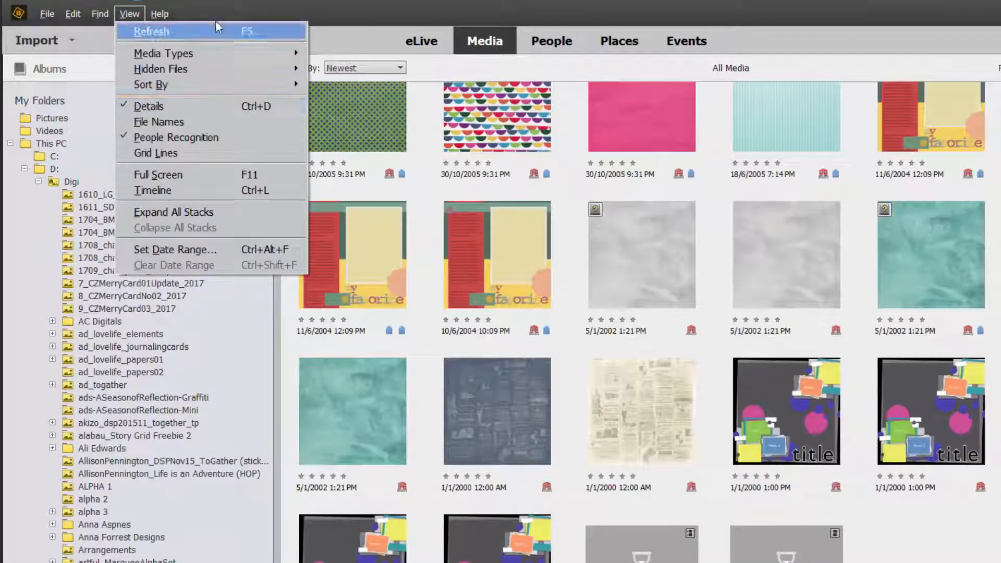
{"action": "mouse_move", "coordinate": [151, 83]}
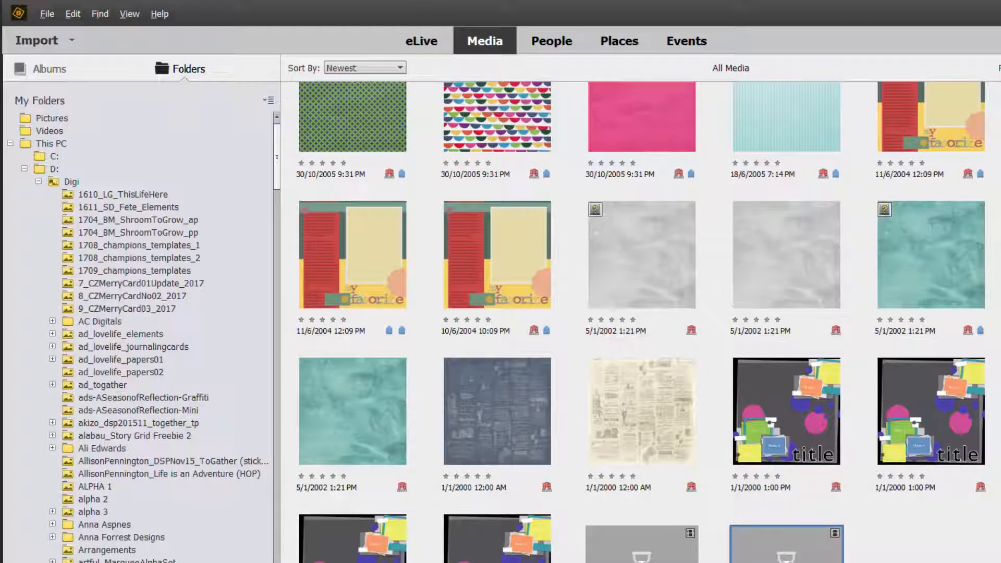
{"action": "mouse_move", "coordinate": [890, 409]}
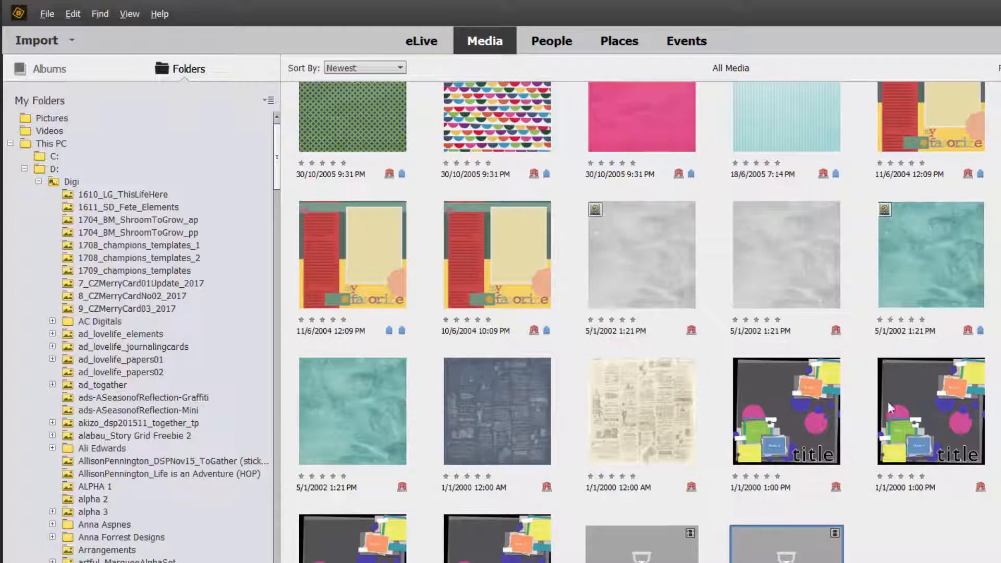
{"action": "scroll", "scroll_direction": "down", "scroll_amount": 3}
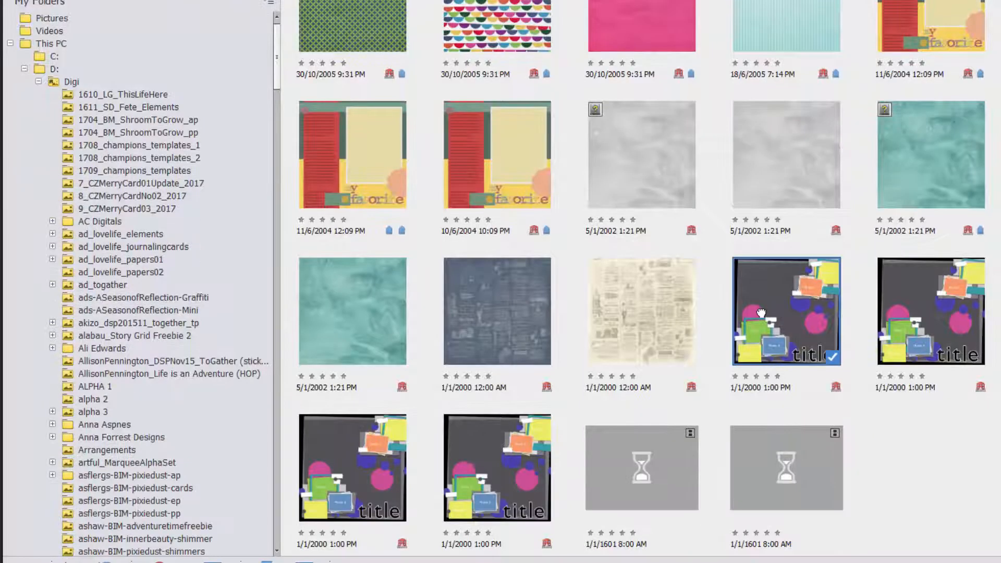
Step: Browse the grid and bring up actions for the striped border paper dated 31/1/2007
{"action": "left_click", "coordinate": [642, 310]}
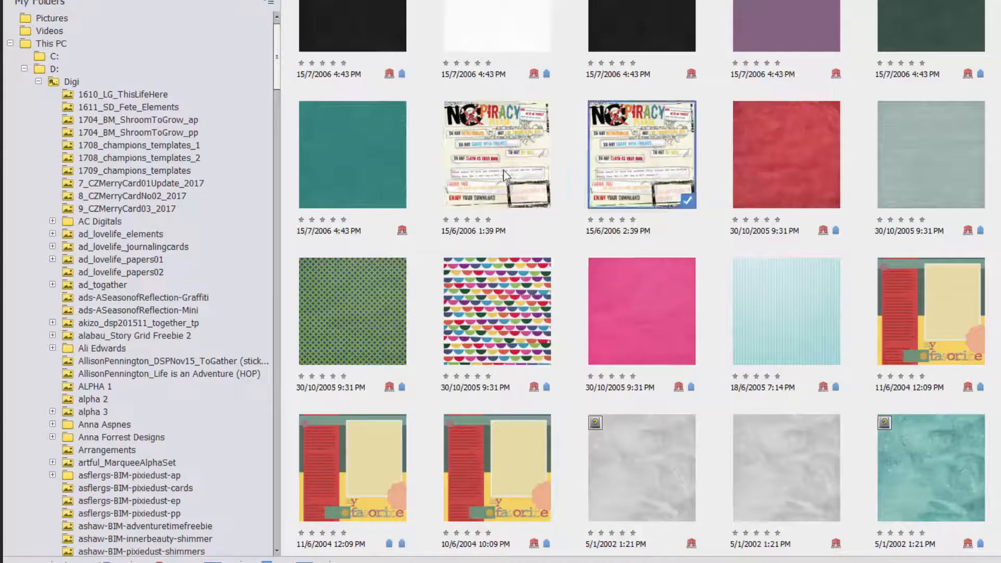
{"action": "double_click", "coordinate": [495, 153]}
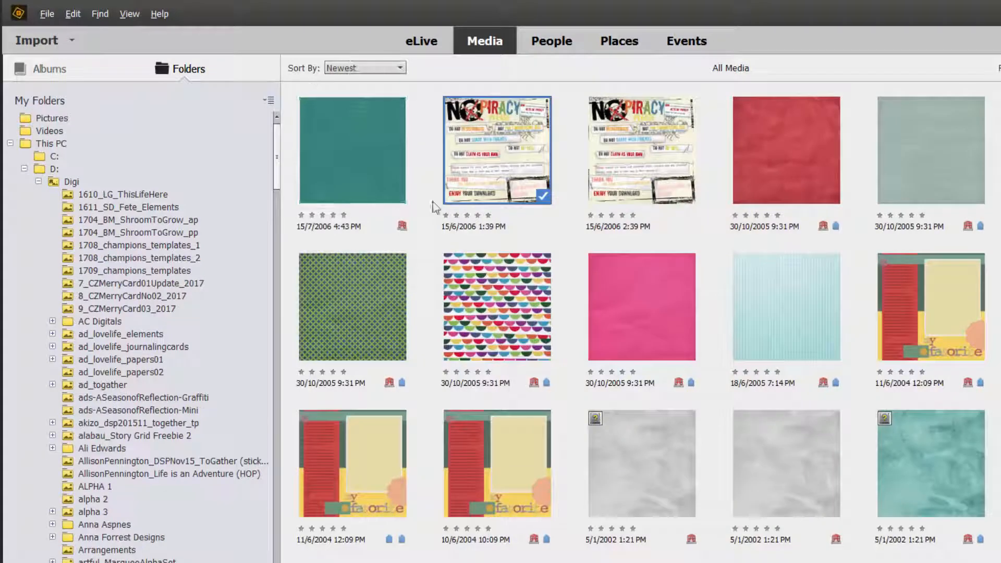
{"action": "scroll", "scroll_direction": "up", "scroll_amount": 3}
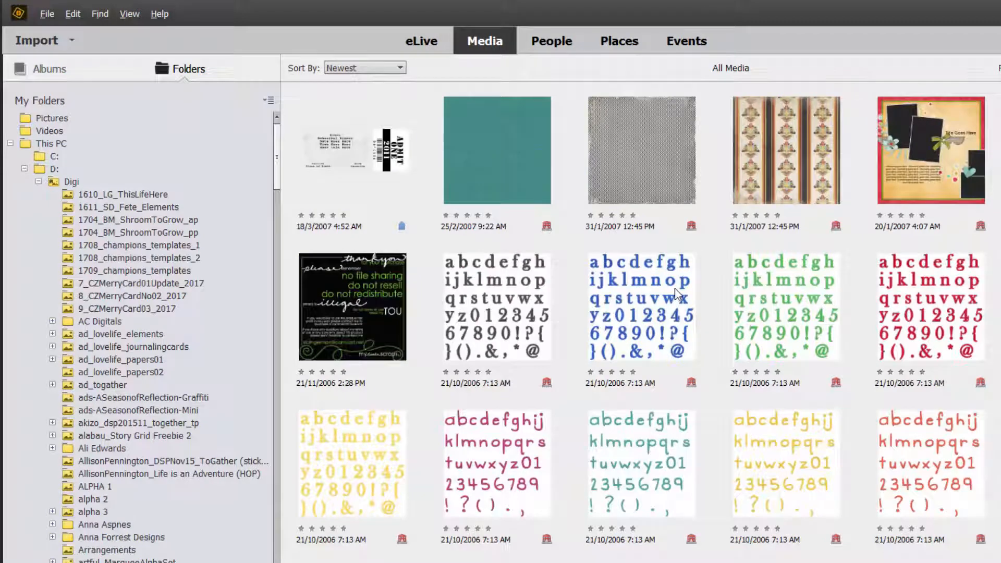
{"action": "left_click", "coordinate": [929, 150]}
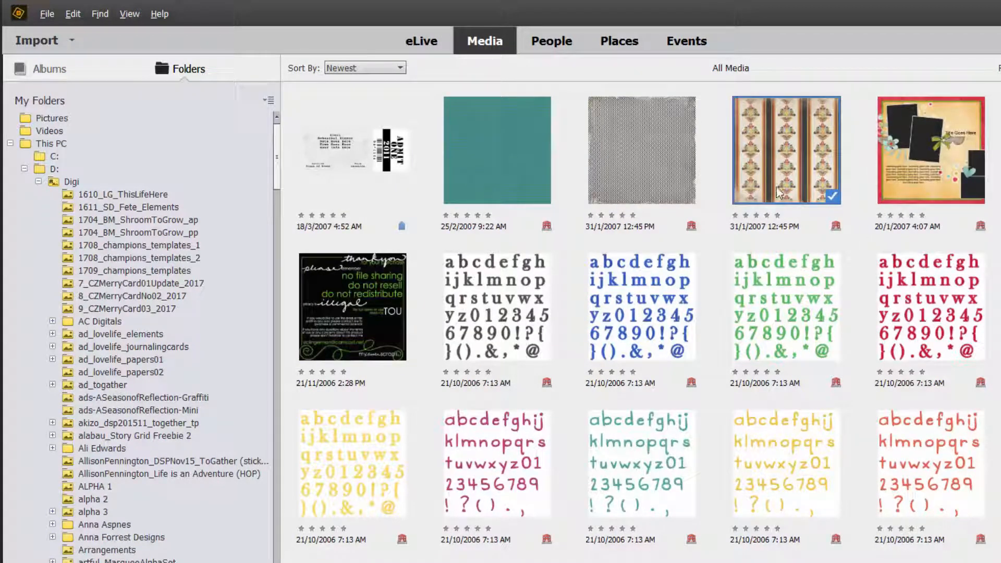
{"action": "scroll", "scroll_direction": "up", "scroll_amount": 3}
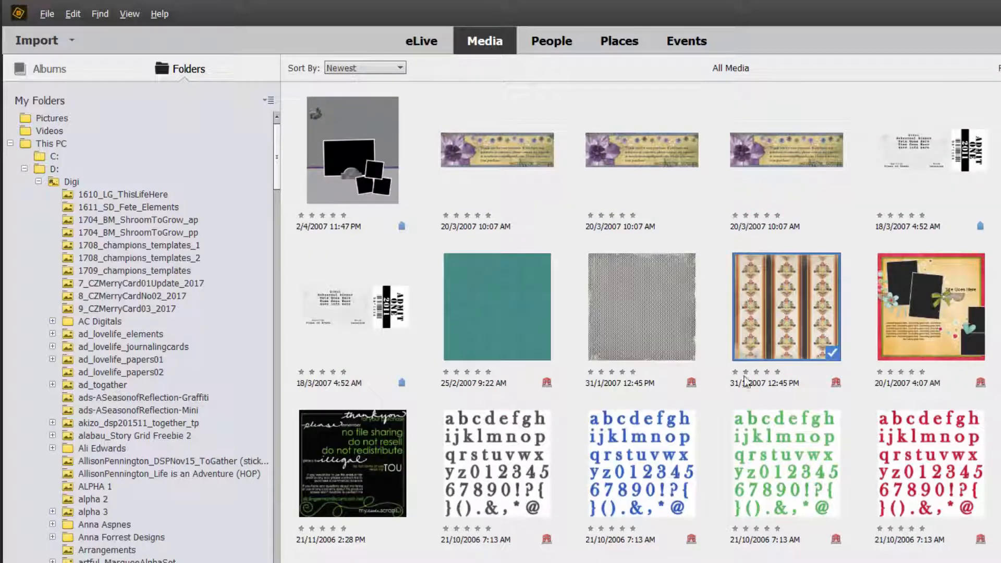
{"action": "right_click", "coordinate": [784, 306]}
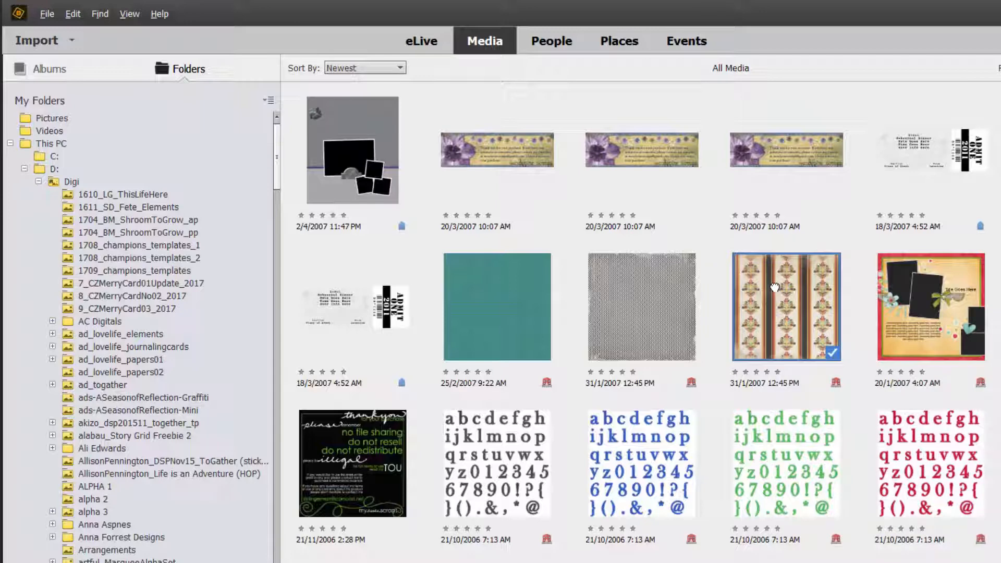
{"action": "scroll", "scroll_direction": "down", "scroll_amount": 3}
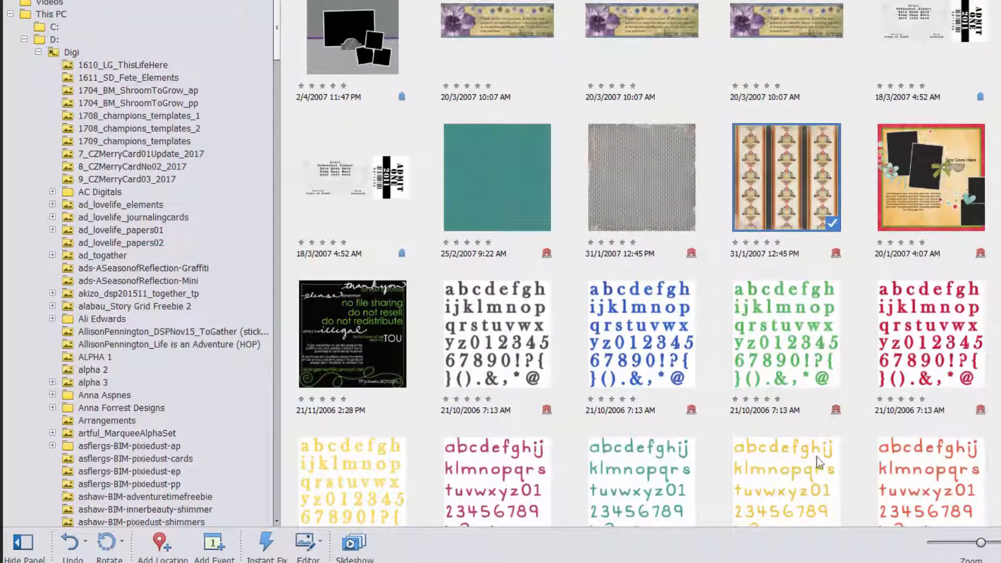
Step: Browse the kit folders and view the etc_dan_magbegin_kit preview image full size
{"action": "left_click", "coordinate": [123, 517]}
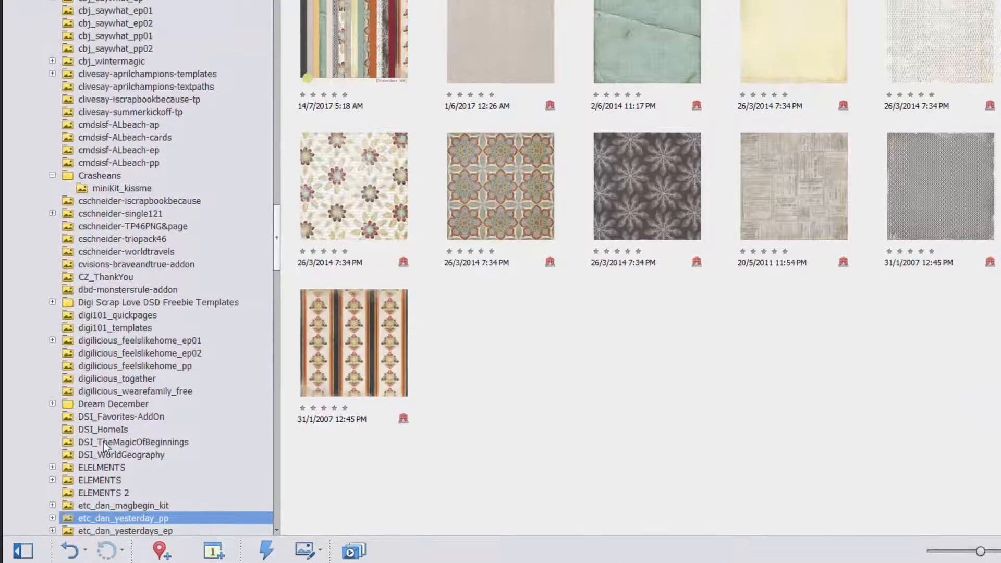
{"action": "left_click", "coordinate": [125, 489]}
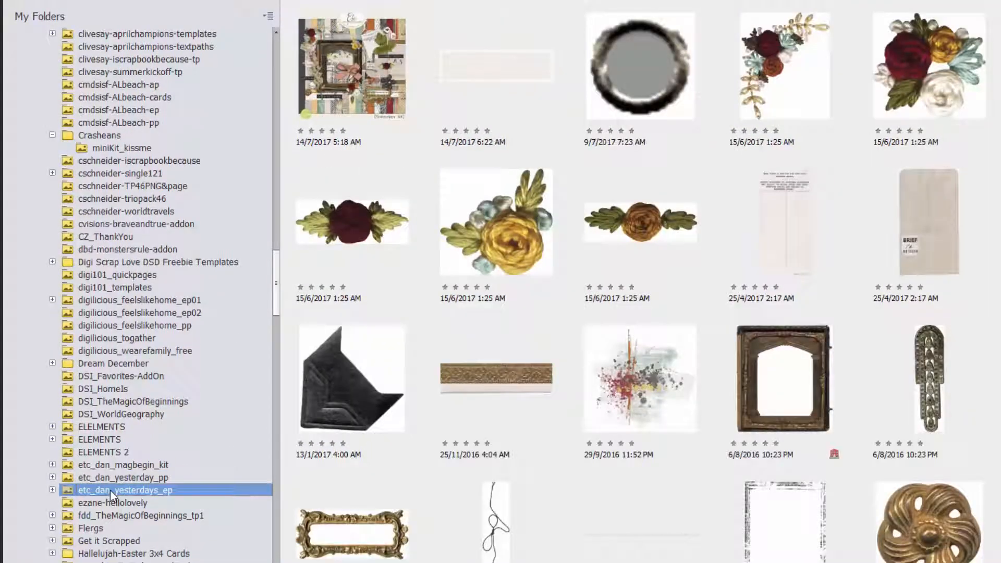
{"action": "left_click", "coordinate": [123, 464]}
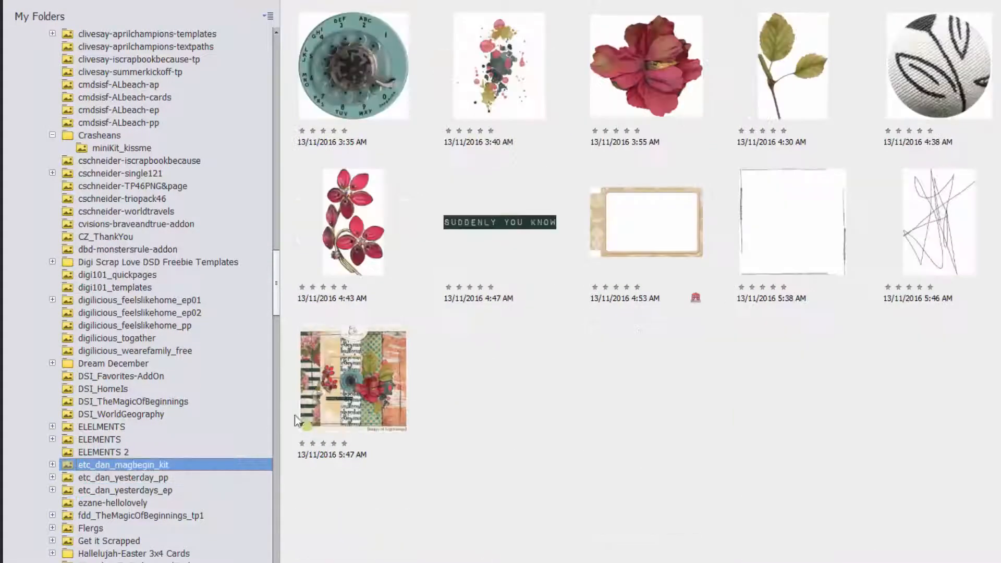
{"action": "double_click", "coordinate": [352, 378]}
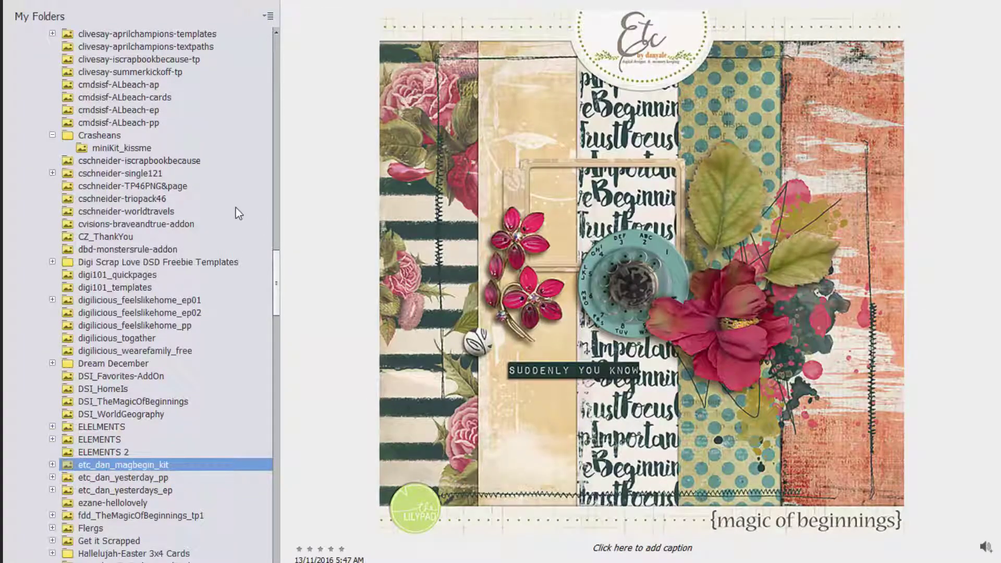
{"action": "left_click", "coordinate": [122, 477]}
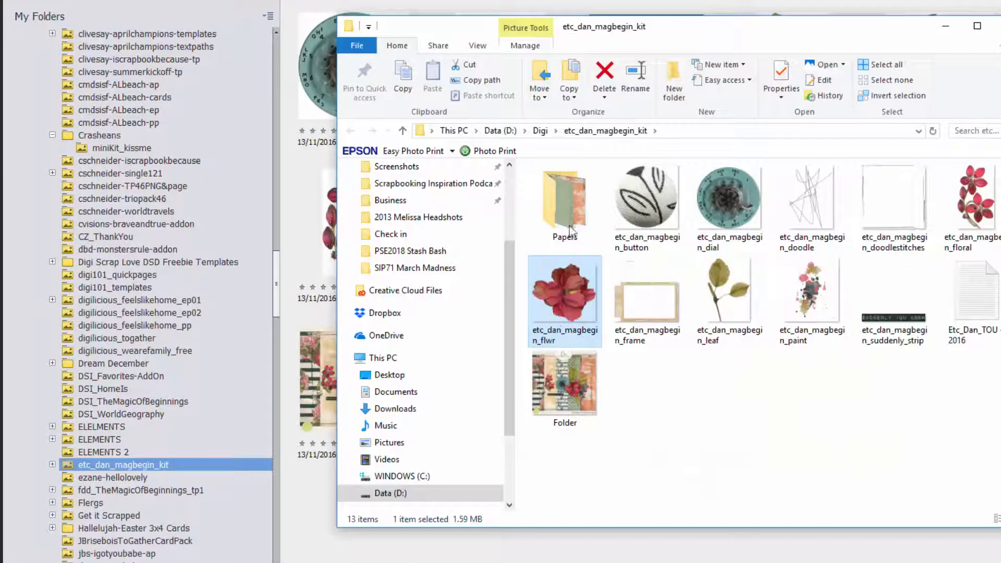
Step: Check JBriseboisToGatherCardPack inside Digi, return to Digi, then close File Explorer
{"action": "left_click", "coordinate": [349, 131]}
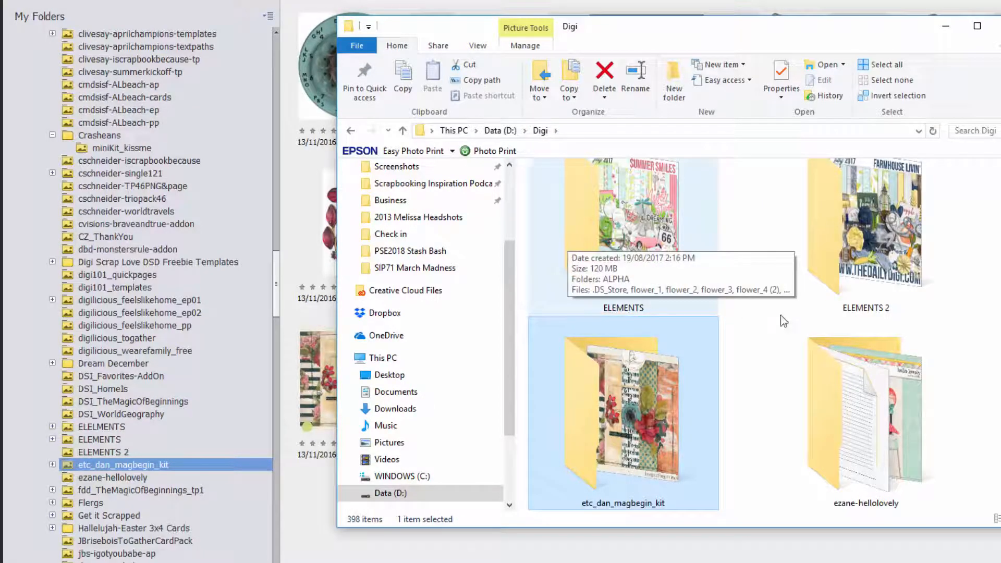
{"action": "scroll", "scroll_direction": "down", "scroll_amount": 3}
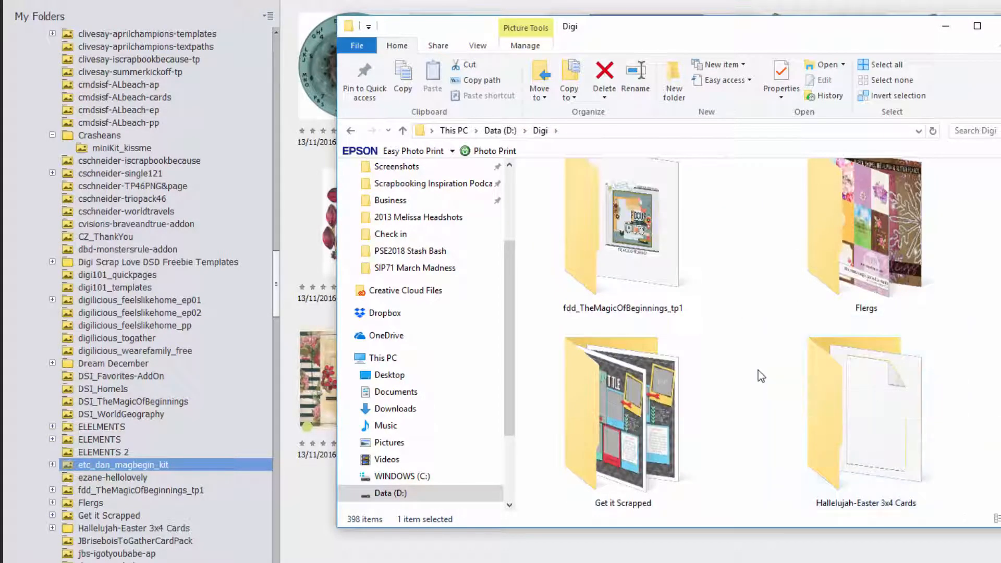
{"action": "scroll", "scroll_direction": "down", "scroll_amount": 3}
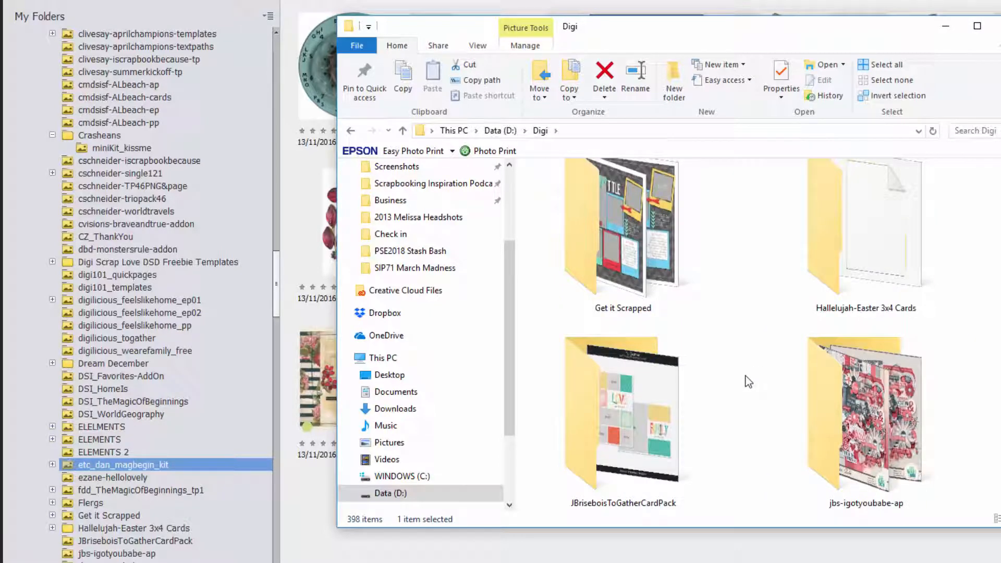
{"action": "scroll", "scroll_direction": "down", "scroll_amount": 3}
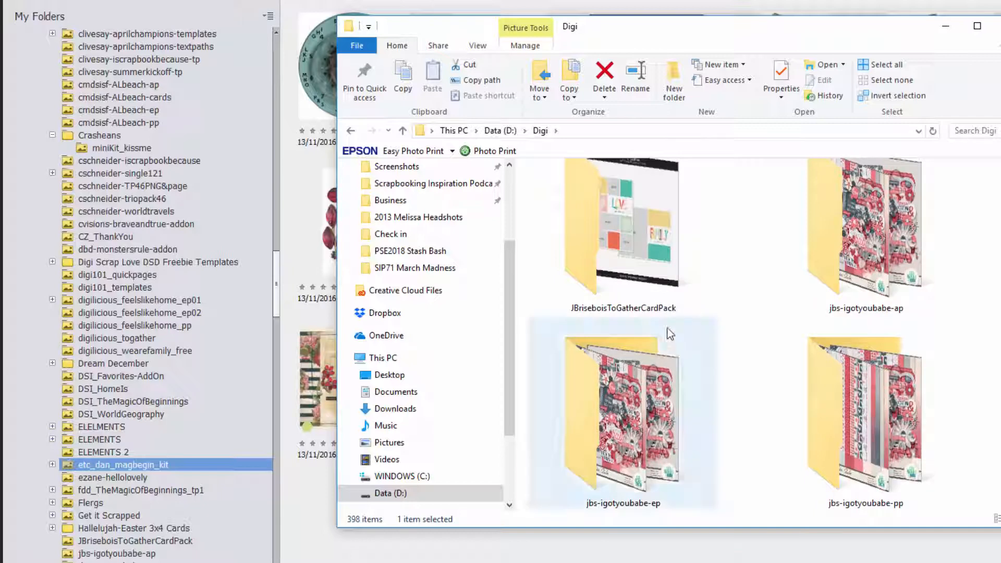
{"action": "double_click", "coordinate": [623, 226]}
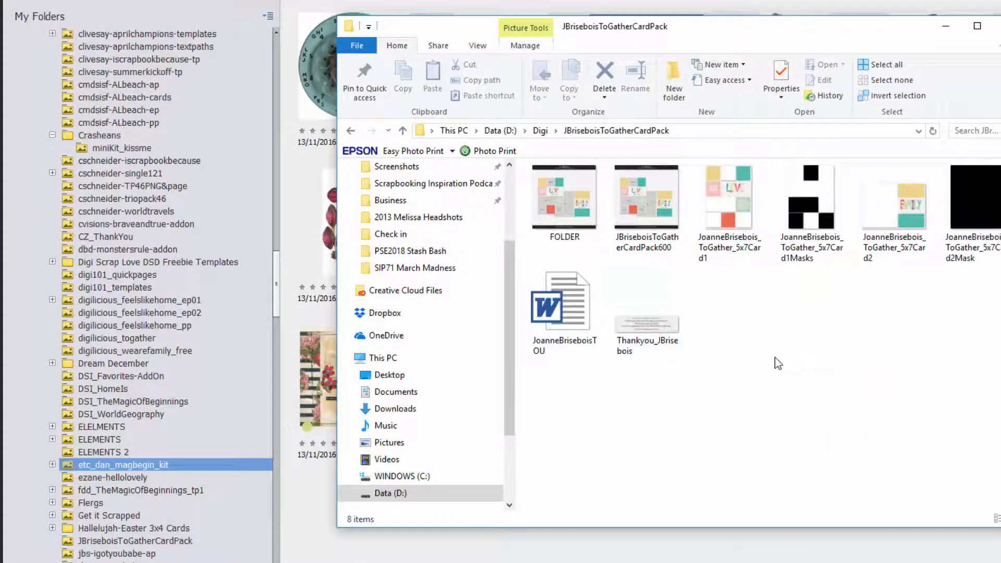
{"action": "left_click", "coordinate": [564, 196]}
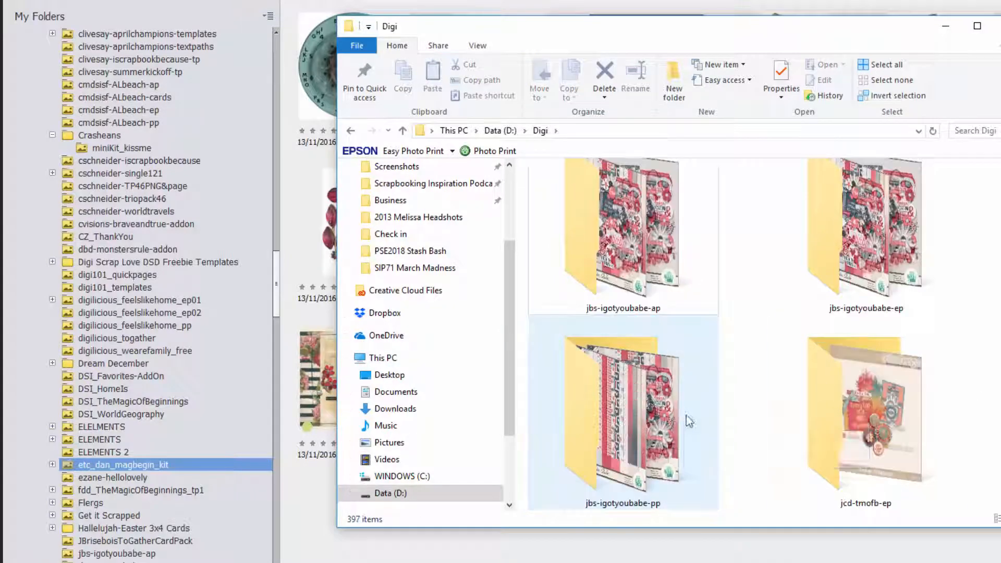
{"action": "left_click", "coordinate": [865, 256]}
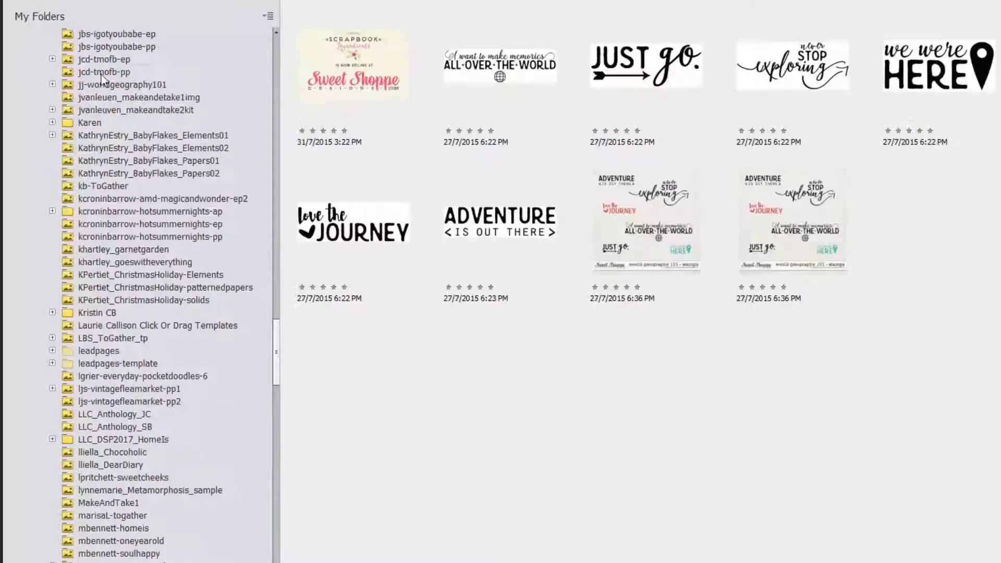
Step: Open jj-worldgeography101, cancel the missing-file search and remove that entry from the catalog
{"action": "left_click", "coordinate": [103, 71]}
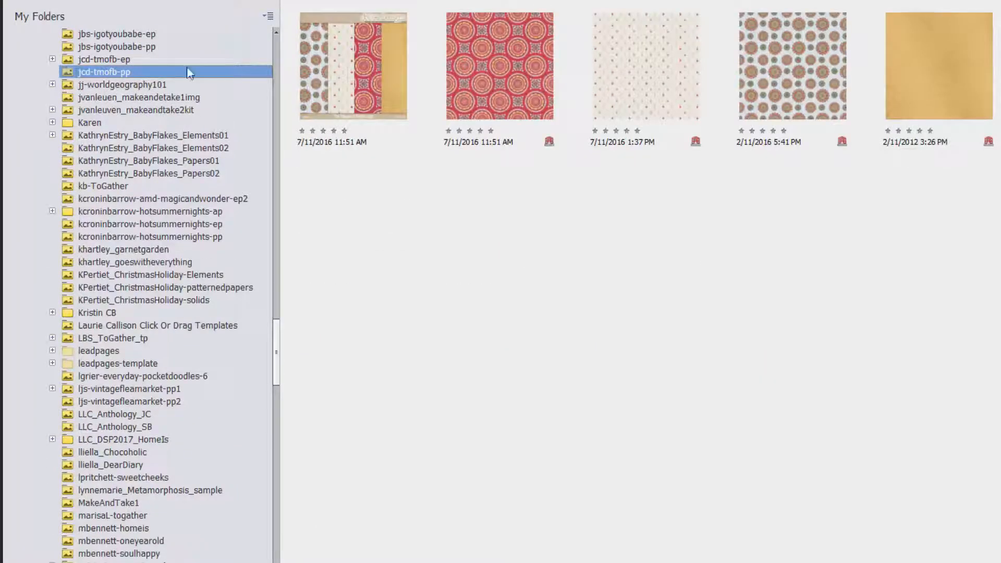
{"action": "left_click", "coordinate": [123, 84]}
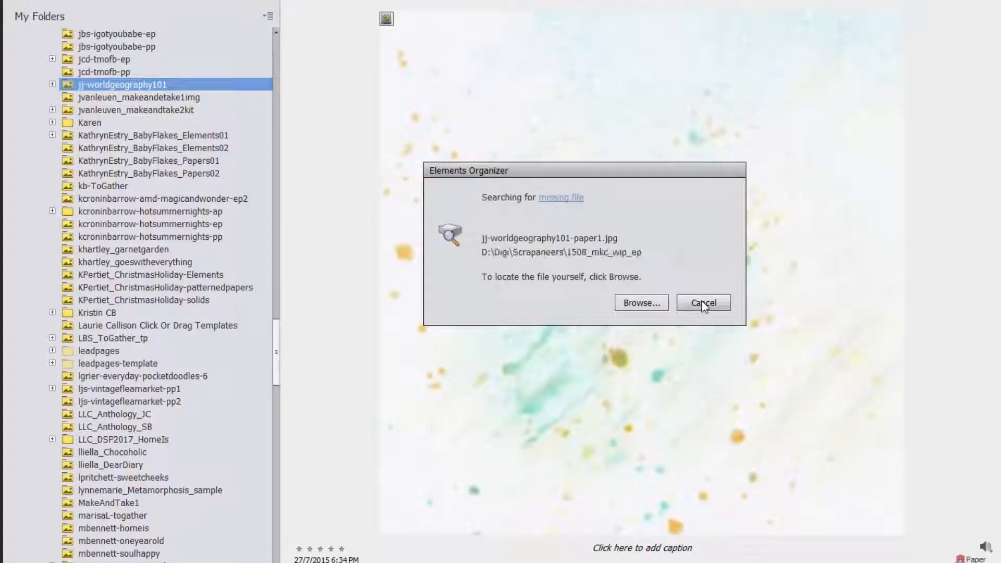
{"action": "left_click", "coordinate": [702, 302]}
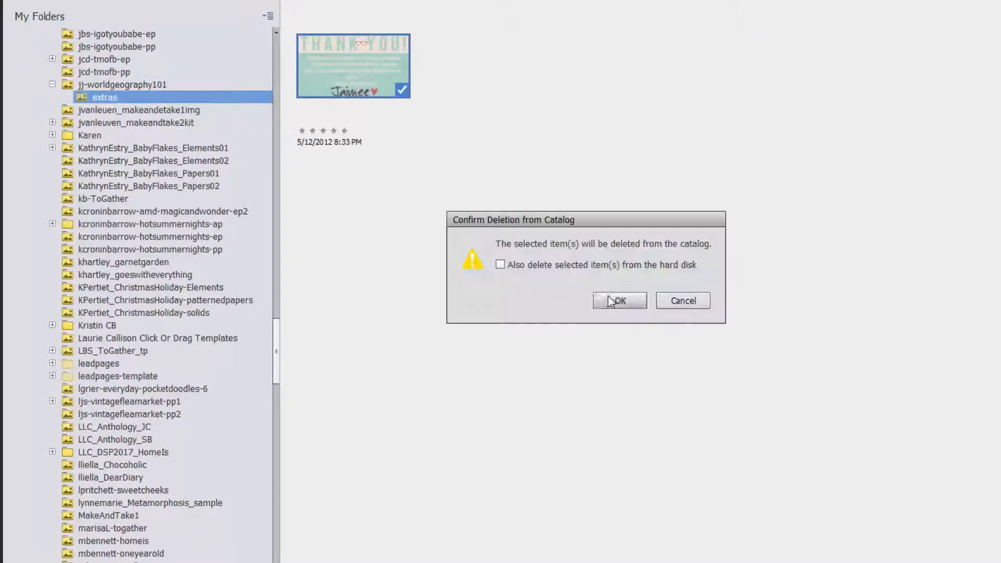
{"action": "left_click", "coordinate": [618, 300]}
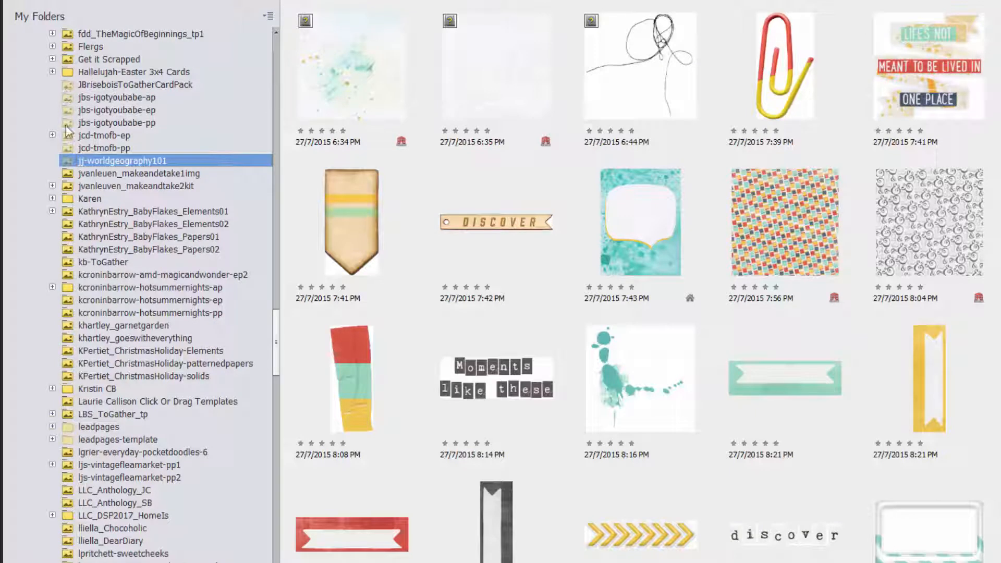
{"action": "mouse_move", "coordinate": [343, 80]}
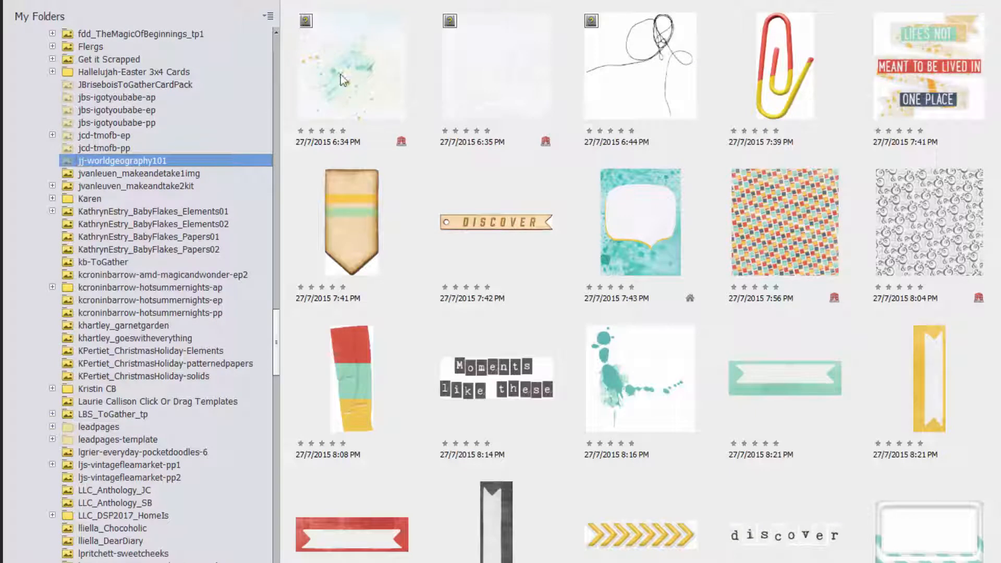
Step: Remove all jj-worldgeography101 items from the catalog and clear out the emptied folders
{"action": "left_click", "coordinate": [350, 64]}
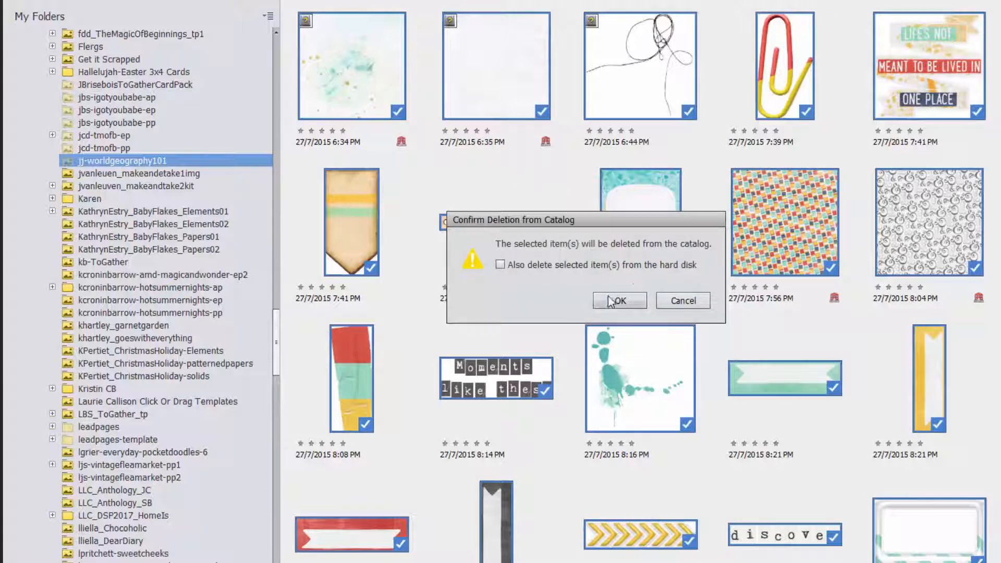
{"action": "left_click", "coordinate": [617, 301]}
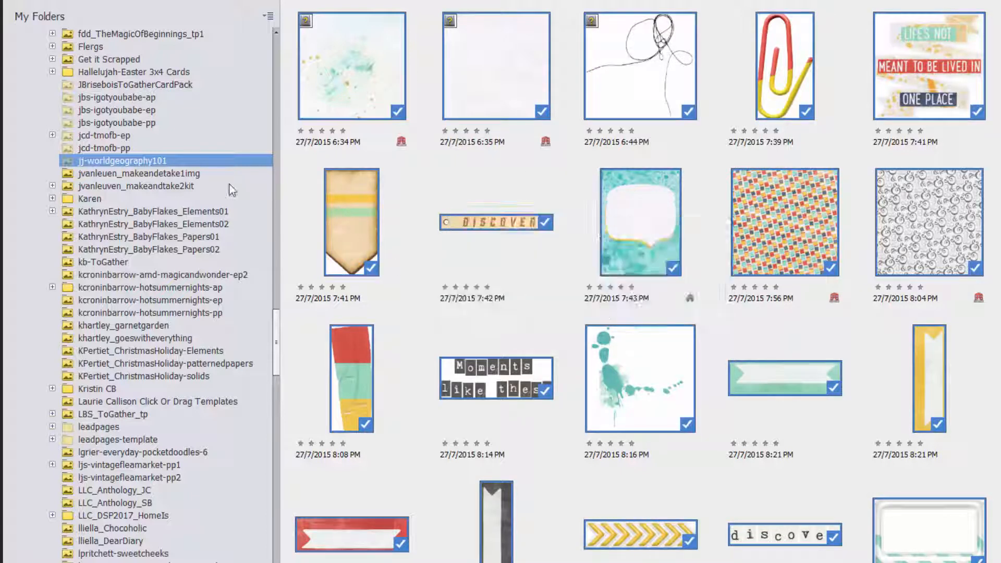
{"action": "left_click", "coordinate": [138, 160]}
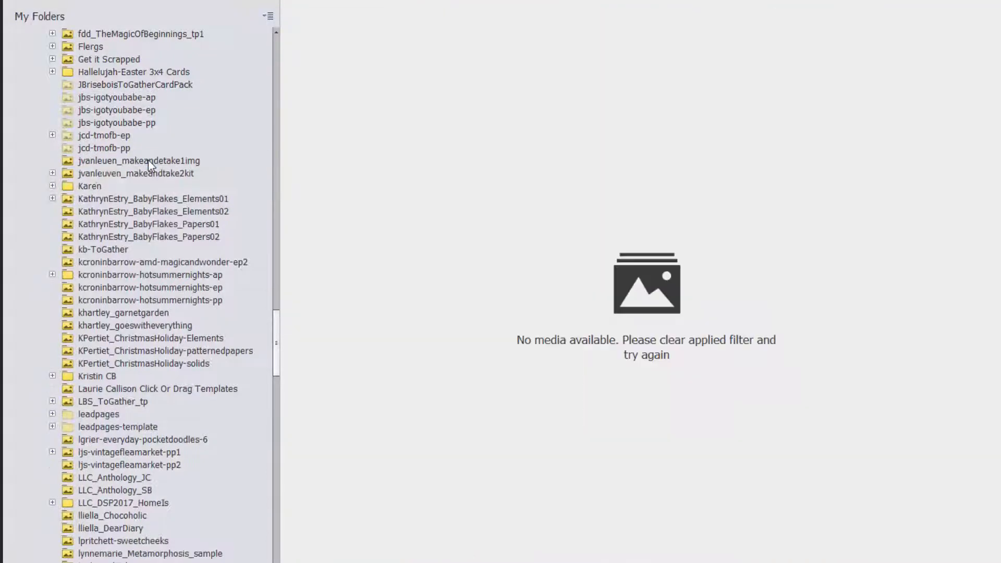
{"action": "left_click", "coordinate": [104, 148]}
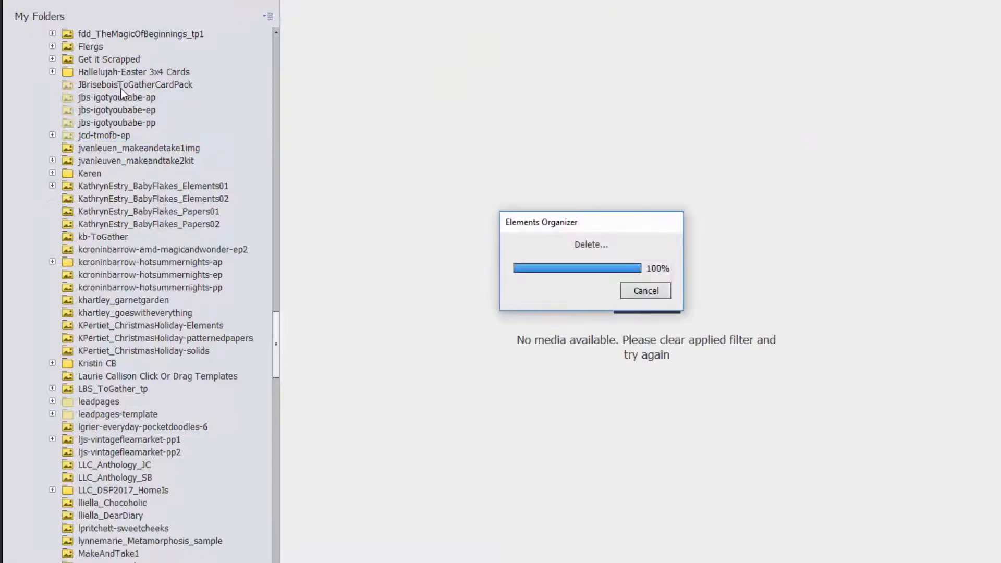
{"action": "left_click", "coordinate": [134, 85]}
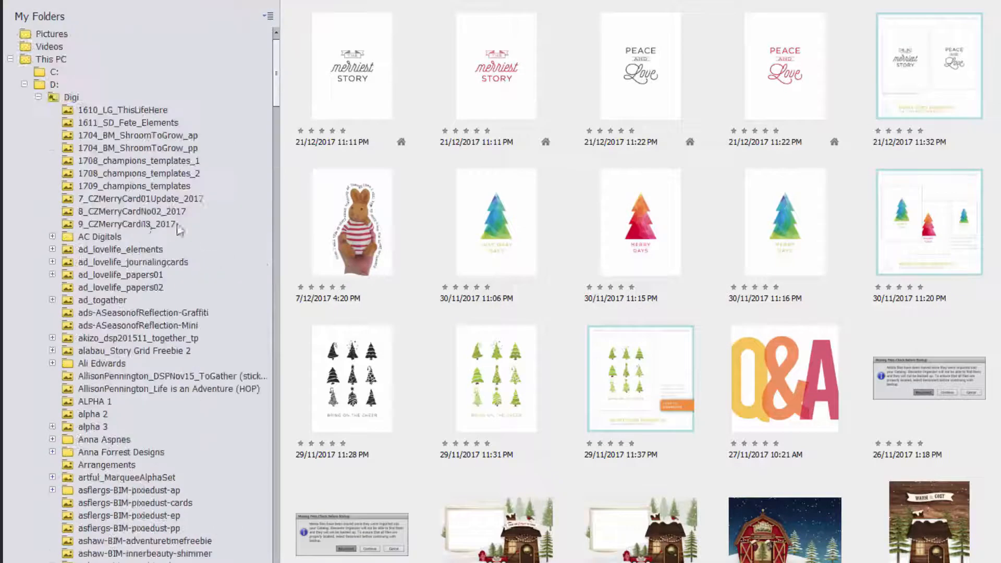
Step: Select asflergs-BIM-pixiedust-ap and scroll the folder tree down toward Flergs
{"action": "scroll", "scroll_direction": "down", "scroll_amount": 3}
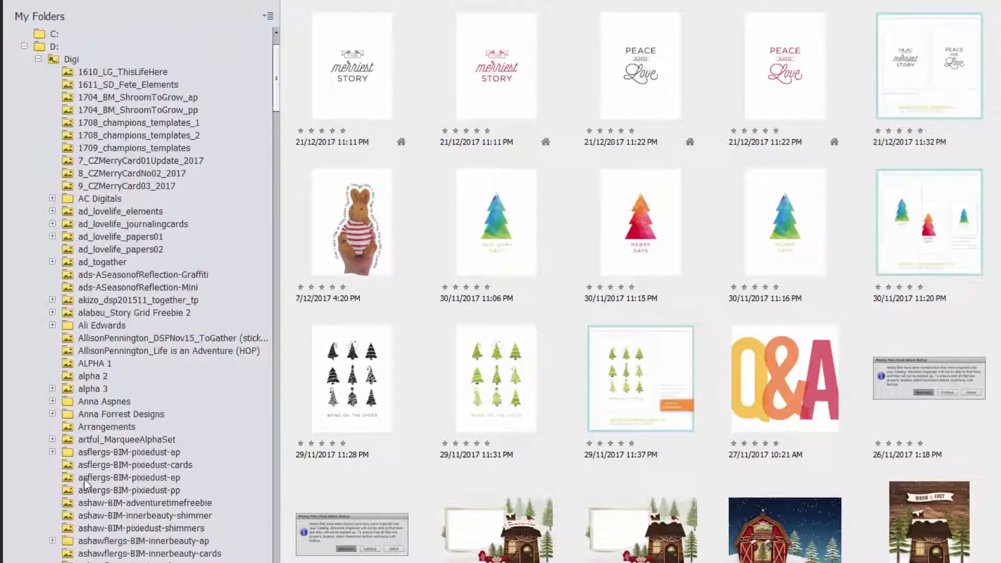
{"action": "left_click", "coordinate": [128, 452]}
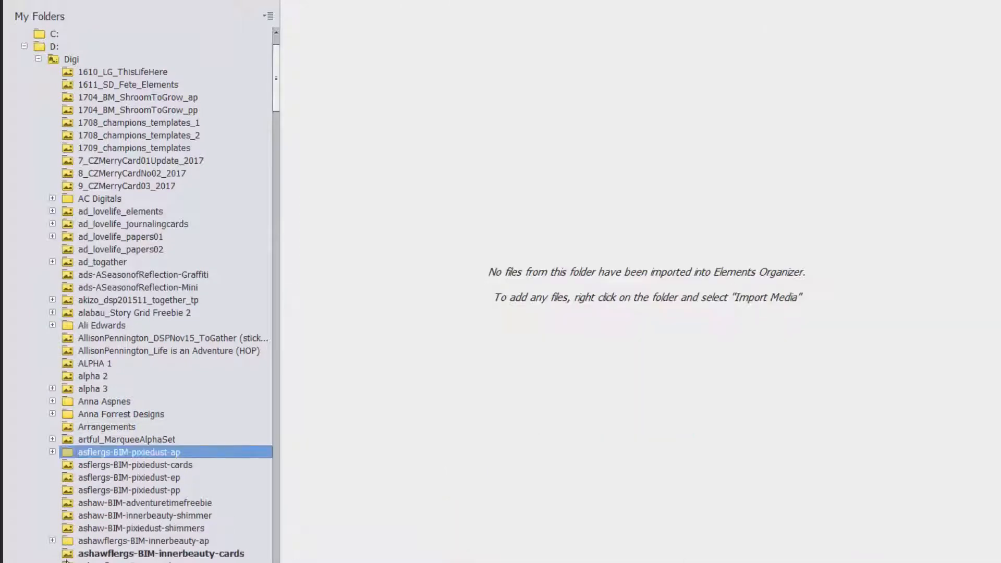
{"action": "scroll", "scroll_direction": "down", "scroll_amount": 3}
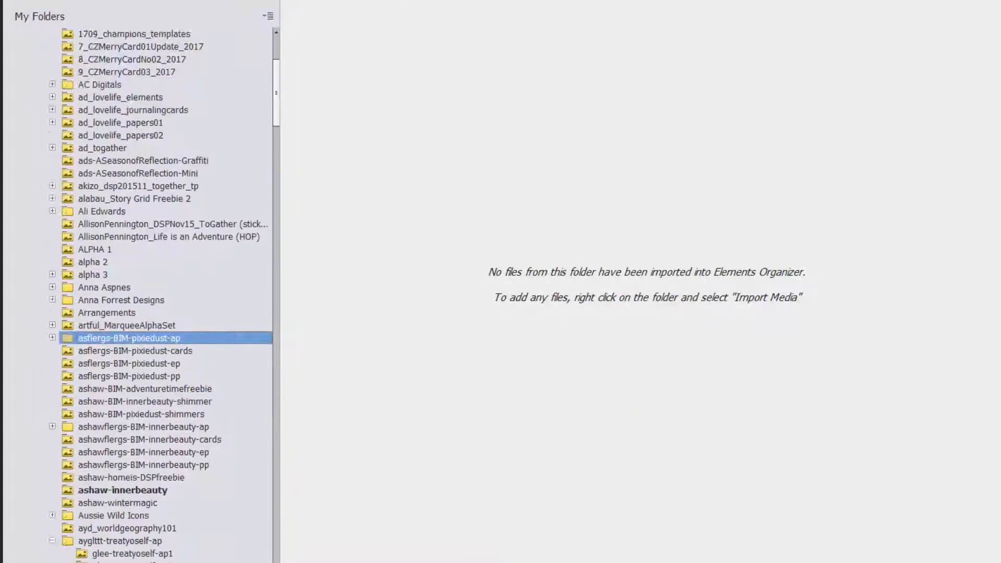
{"action": "scroll", "scroll_direction": "down", "scroll_amount": 3}
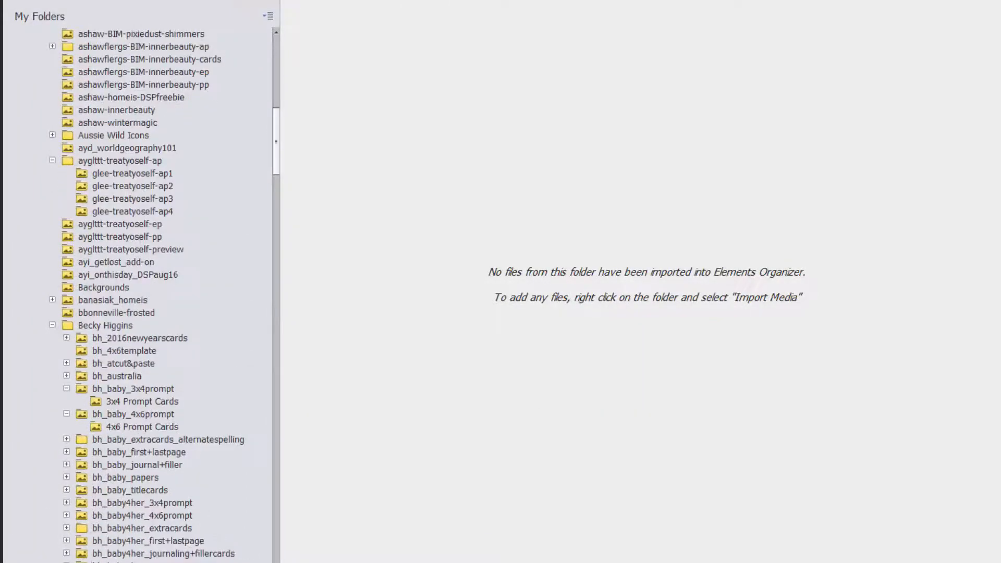
{"action": "scroll", "scroll_direction": "down", "scroll_amount": 3}
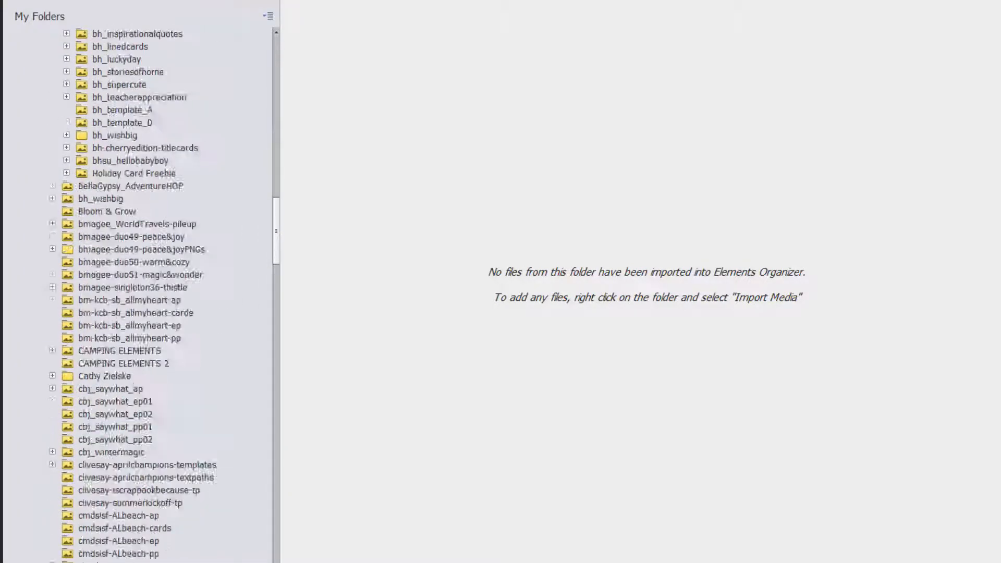
{"action": "scroll", "scroll_direction": "down", "scroll_amount": 3}
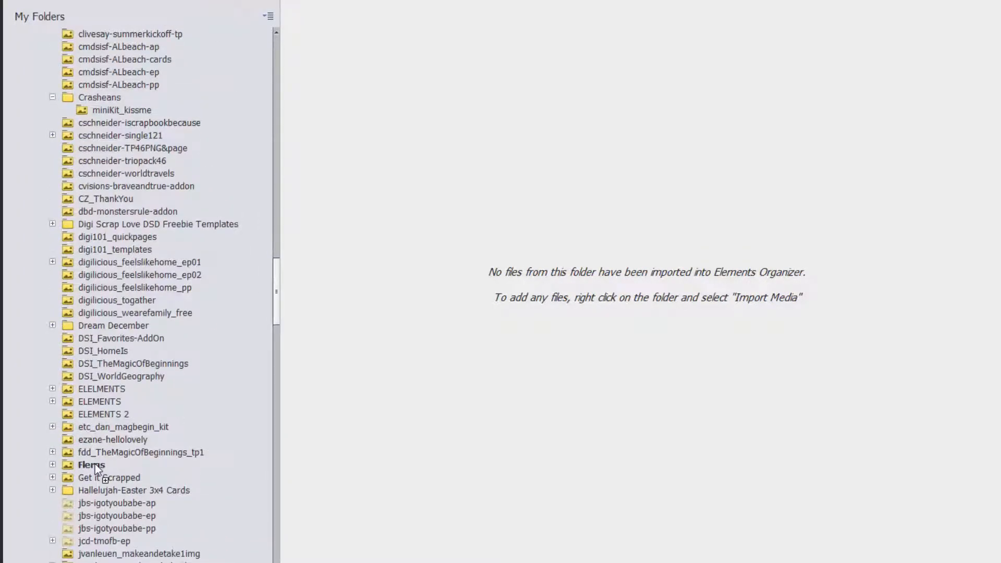